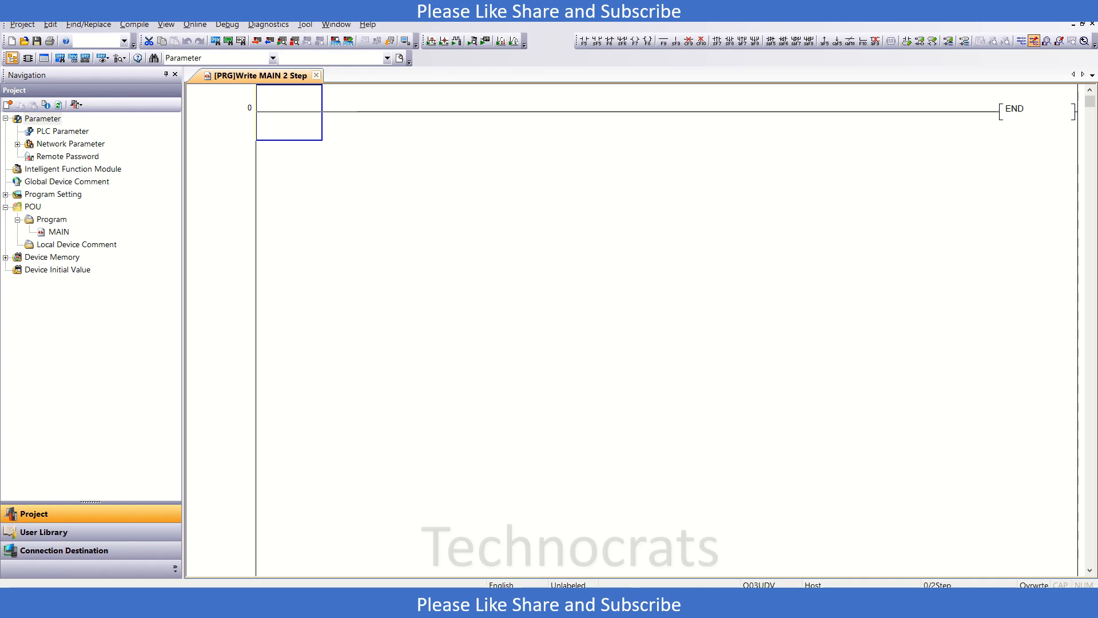
mouse_move(100, 191)
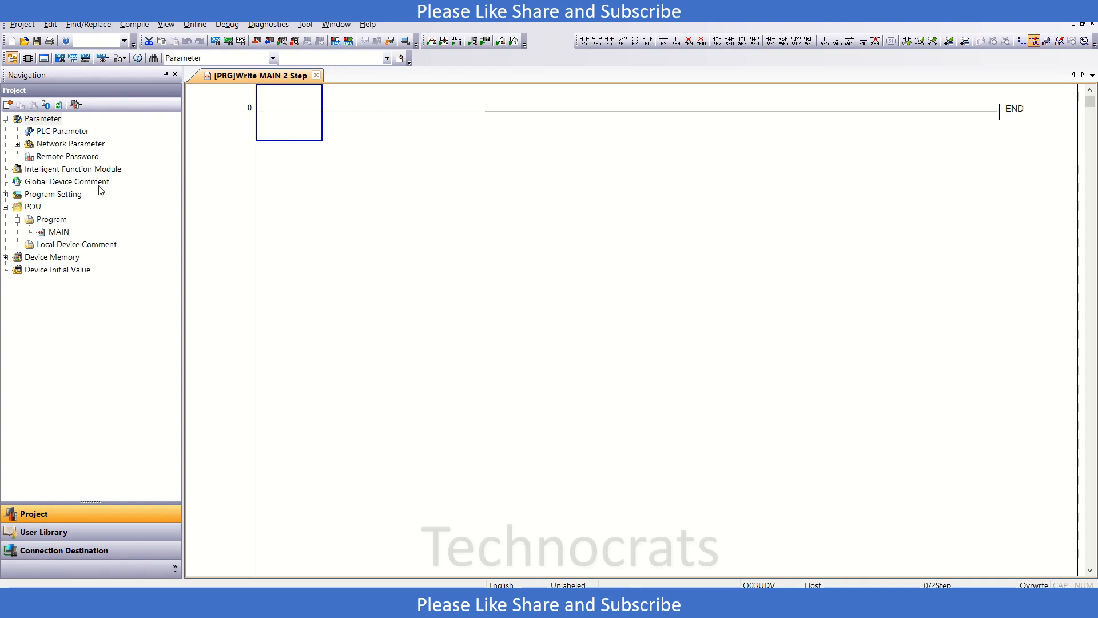
Step: Add a new MODBUS Interface Module, model QJ71MB91, at start address 0000
left_click(73, 169)
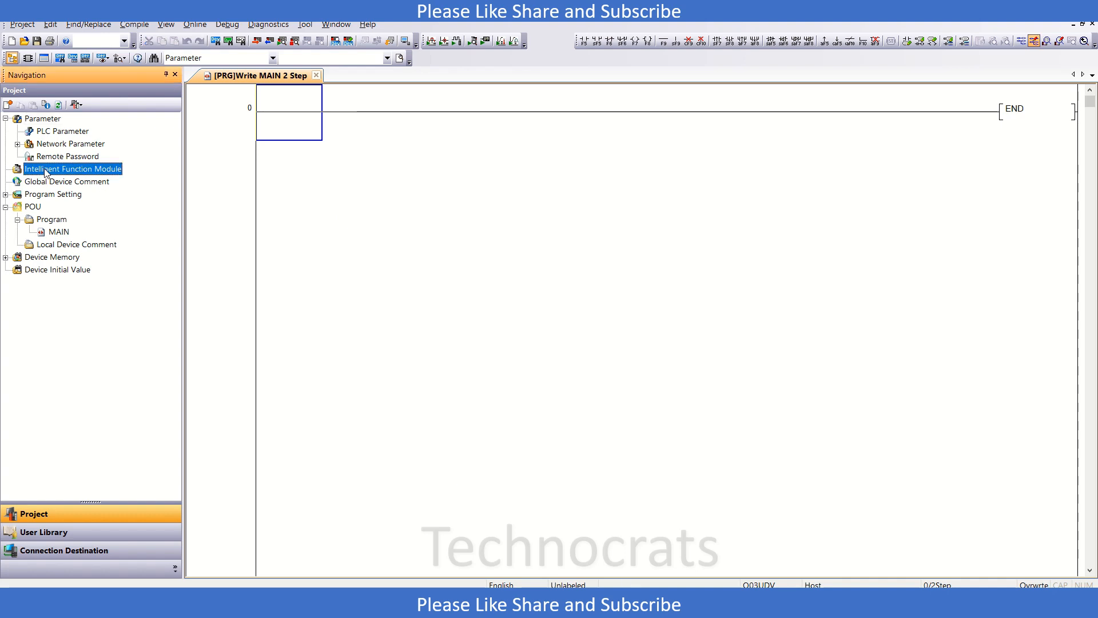
right_click(72, 169)
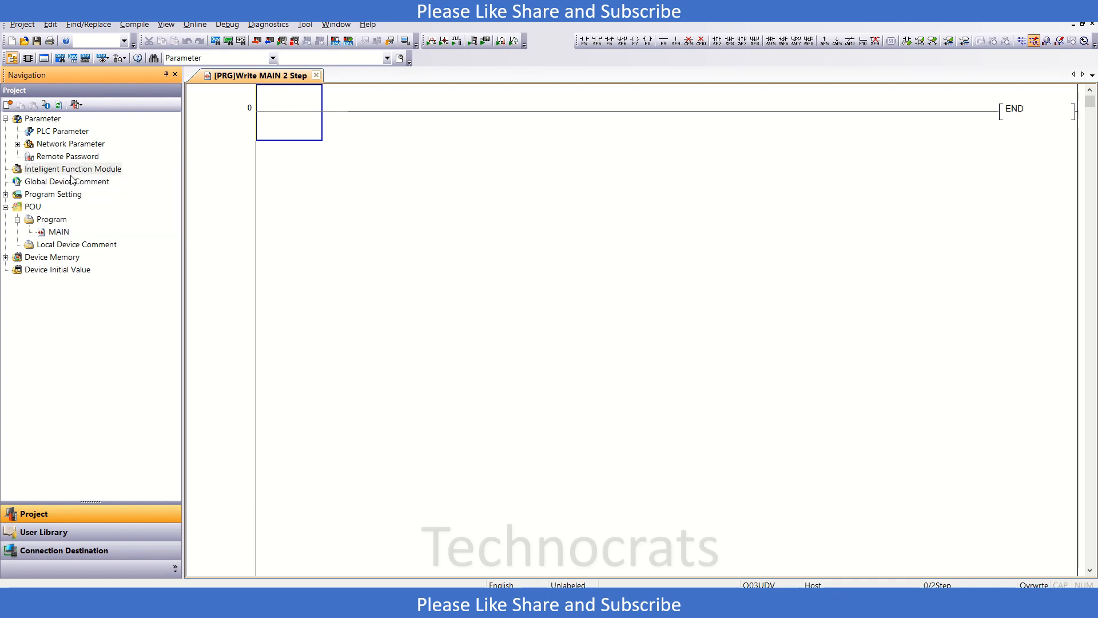
left_click(652, 228)
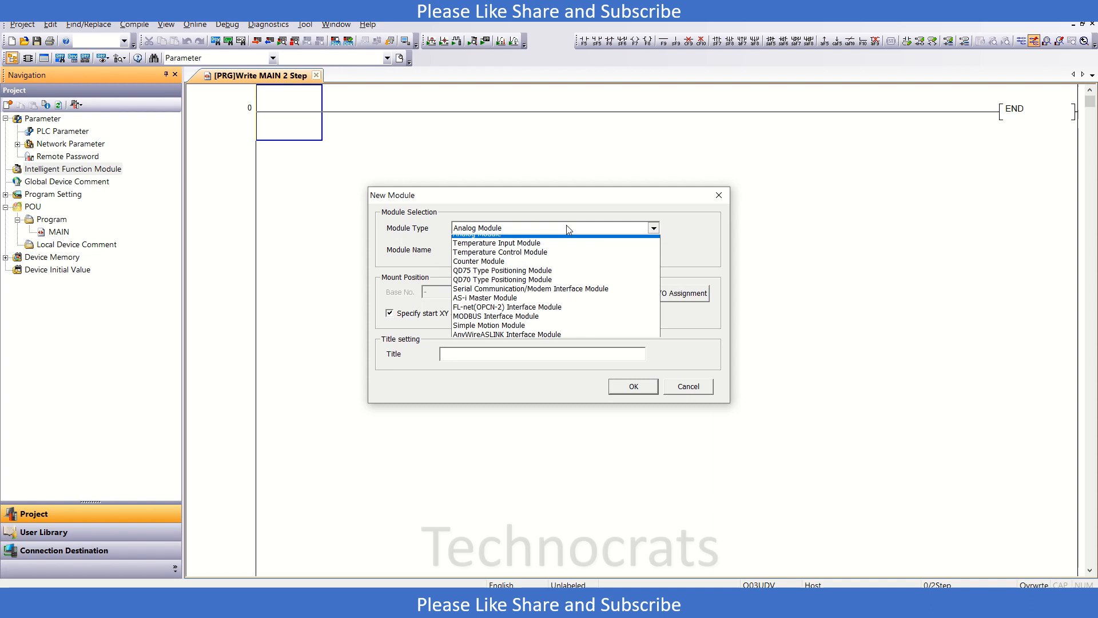
left_click(530, 294)
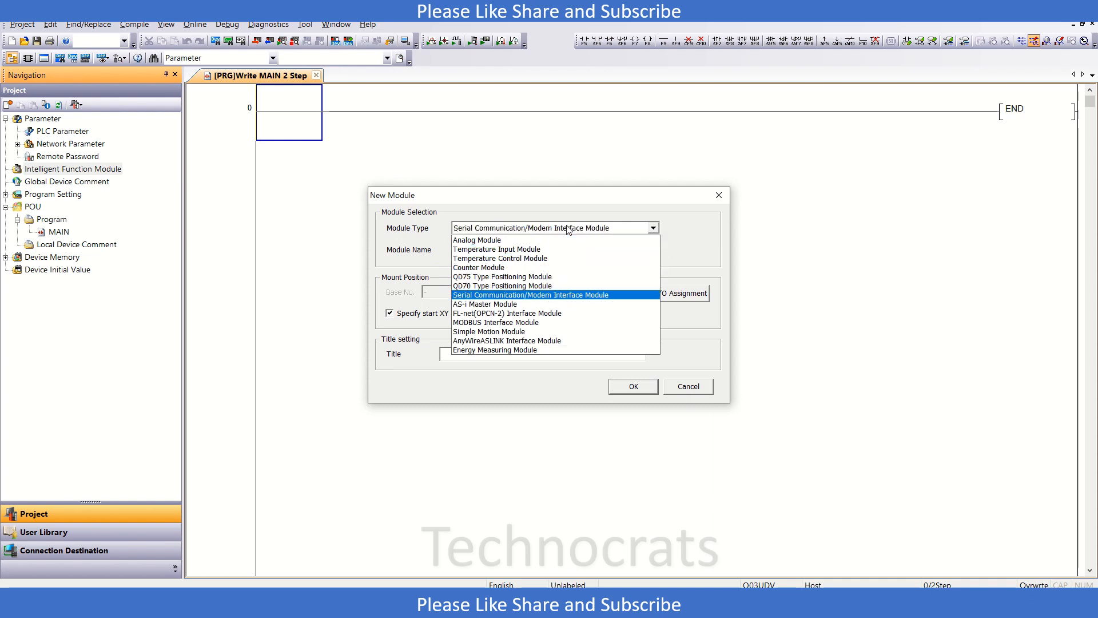
left_click(494, 322)
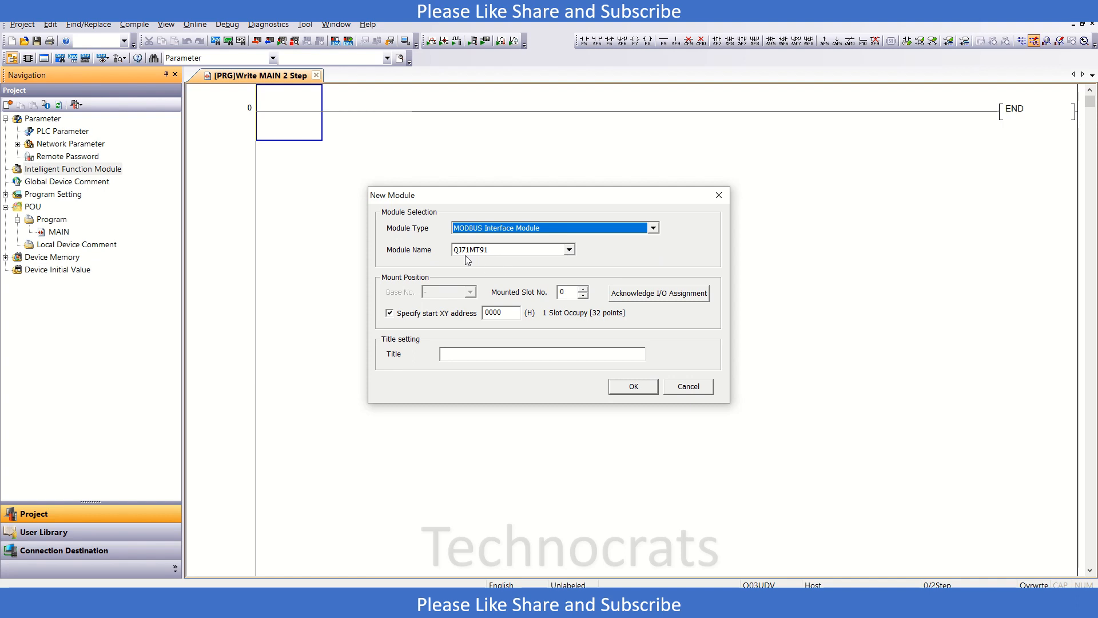
left_click(568, 250)
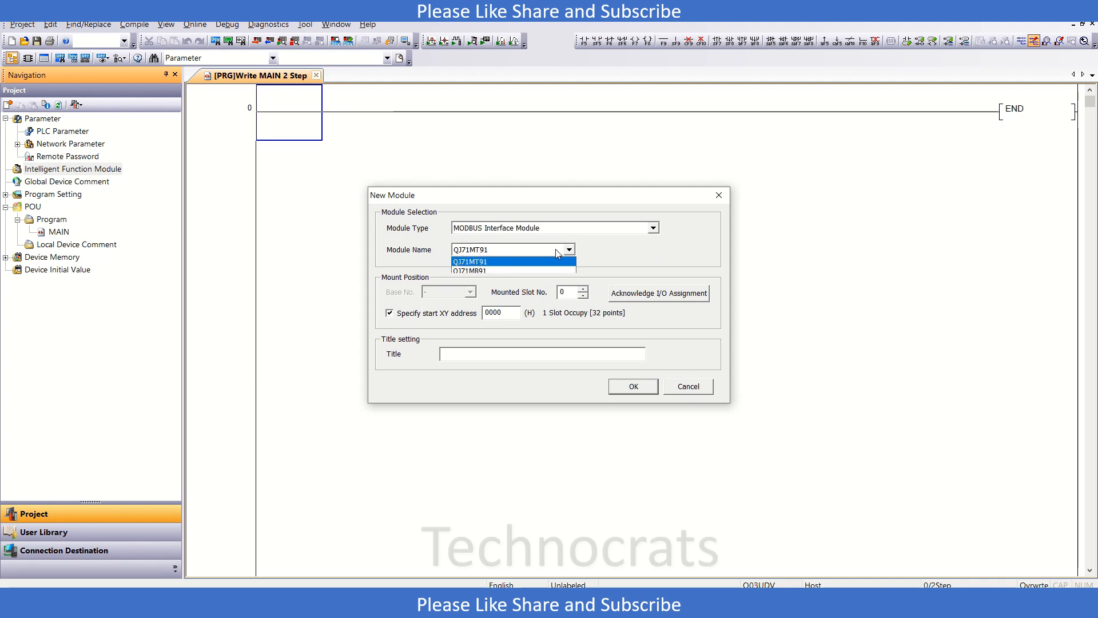
left_click(470, 270)
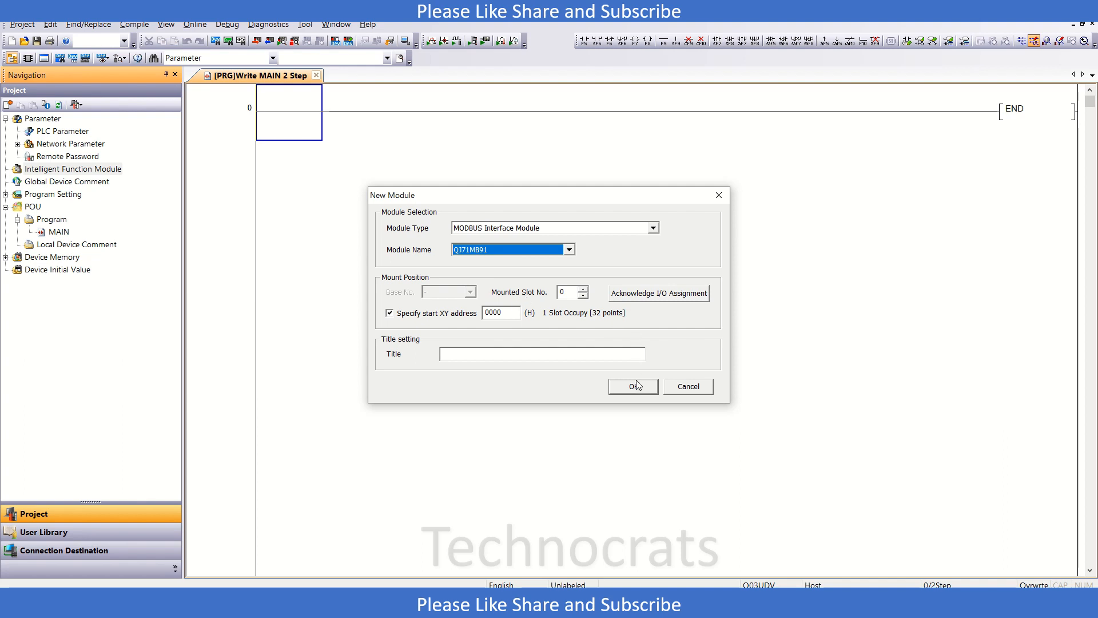
left_click(631, 386)
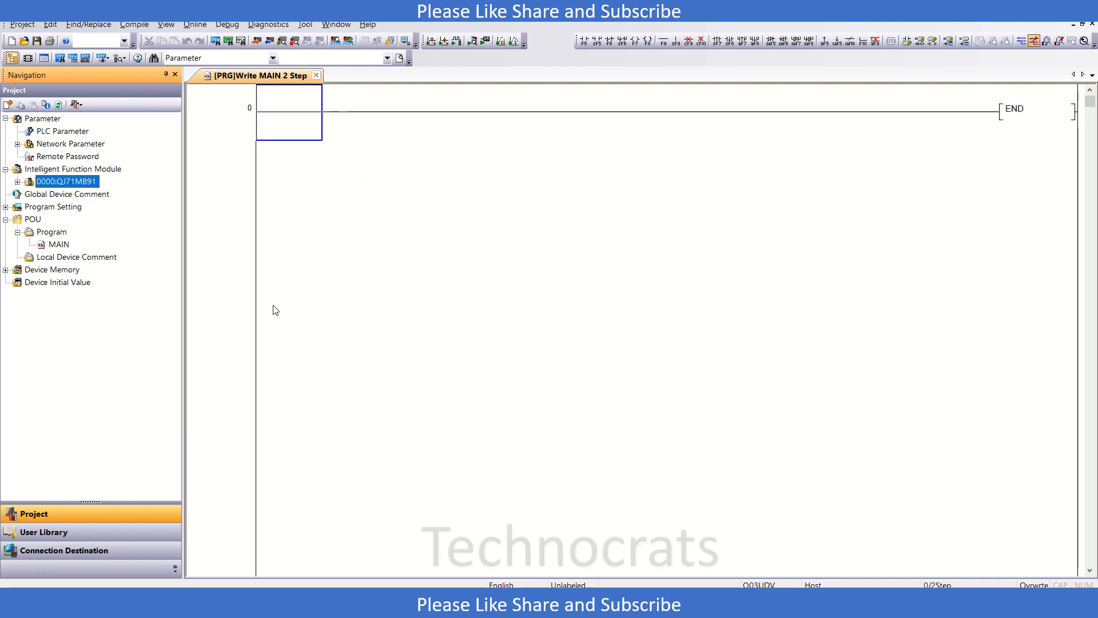
Step: Expand 0000:QJ71MB91 in the Navigation tree and open its Switch Setting
left_click(16, 181)
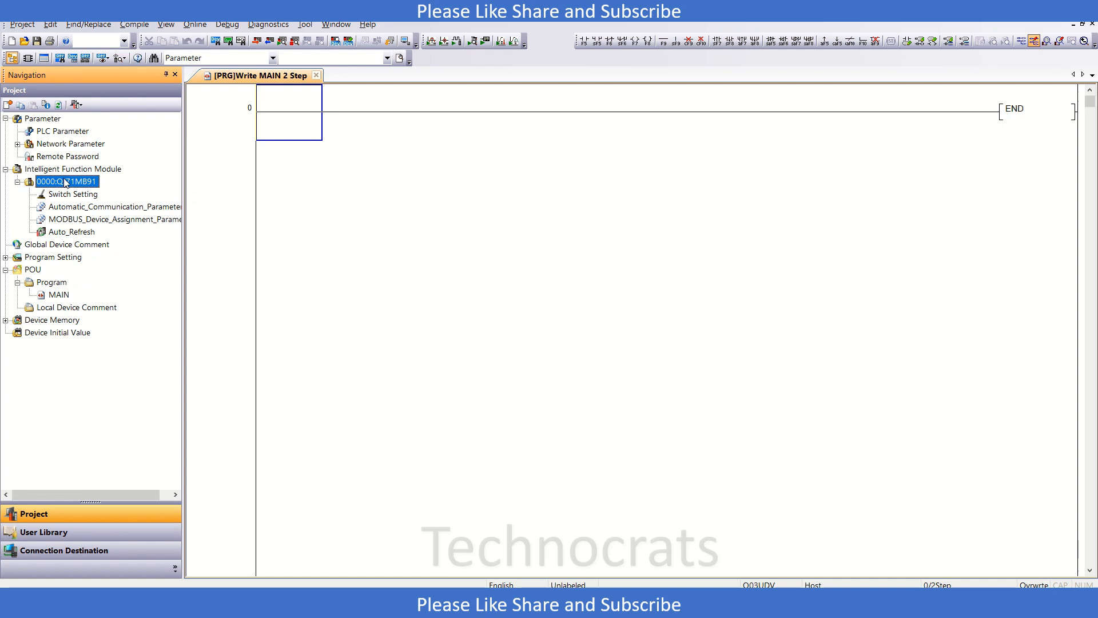
mouse_move(68, 186)
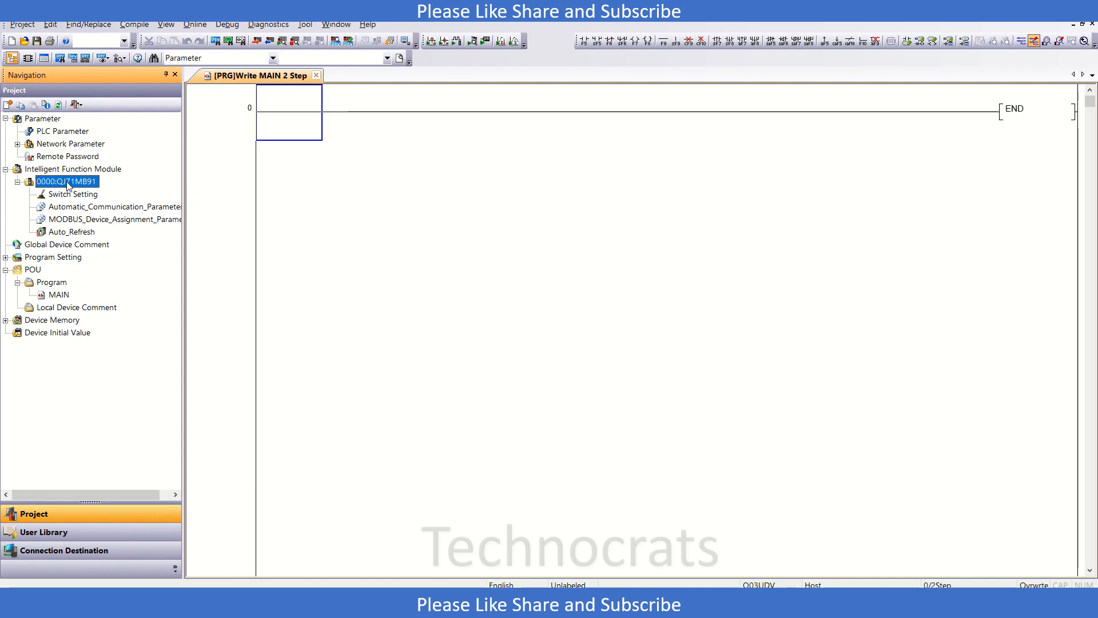
mouse_move(72, 201)
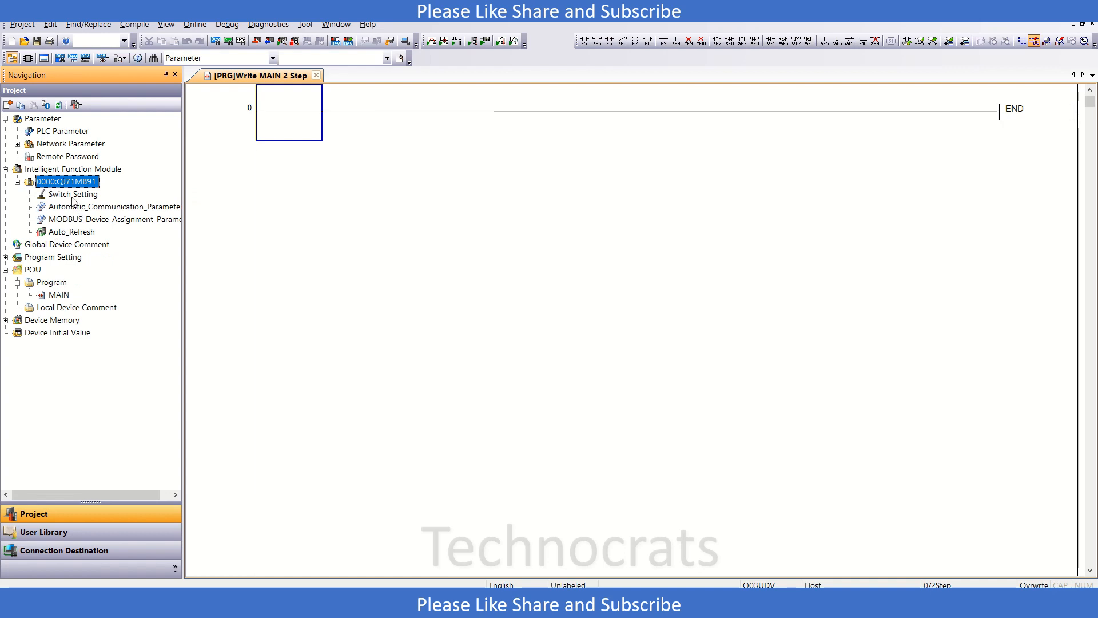
double_click(71, 194)
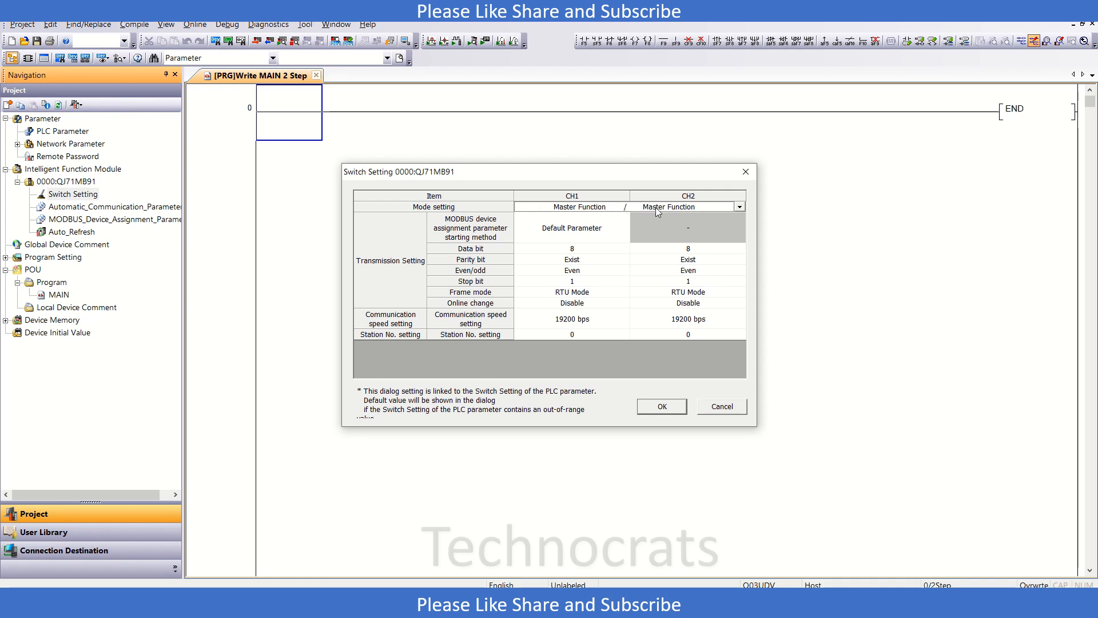
Step: Review CH1 data bit, parity, even/odd parity, stop bit and frame mode, then accept the switch settings
left_click(739, 206)
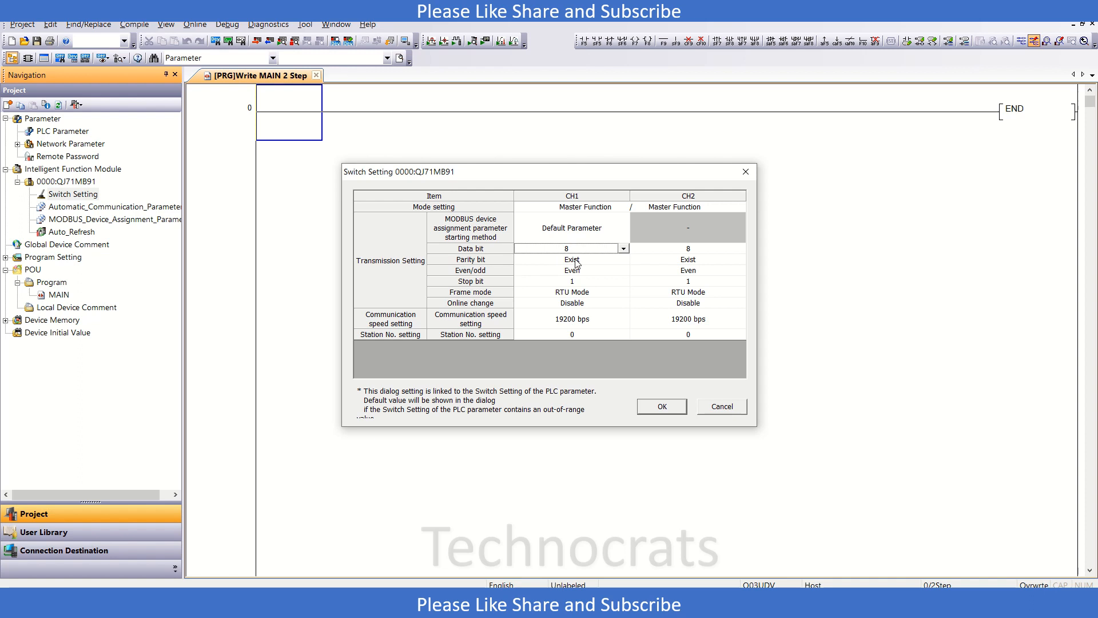
left_click(567, 259)
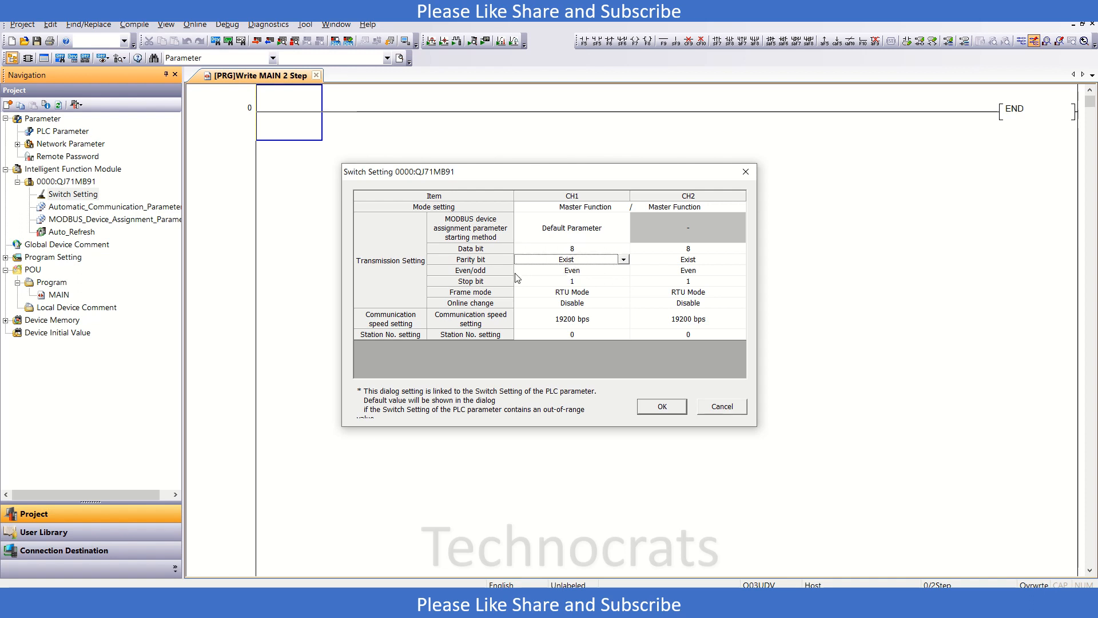
left_click(571, 270)
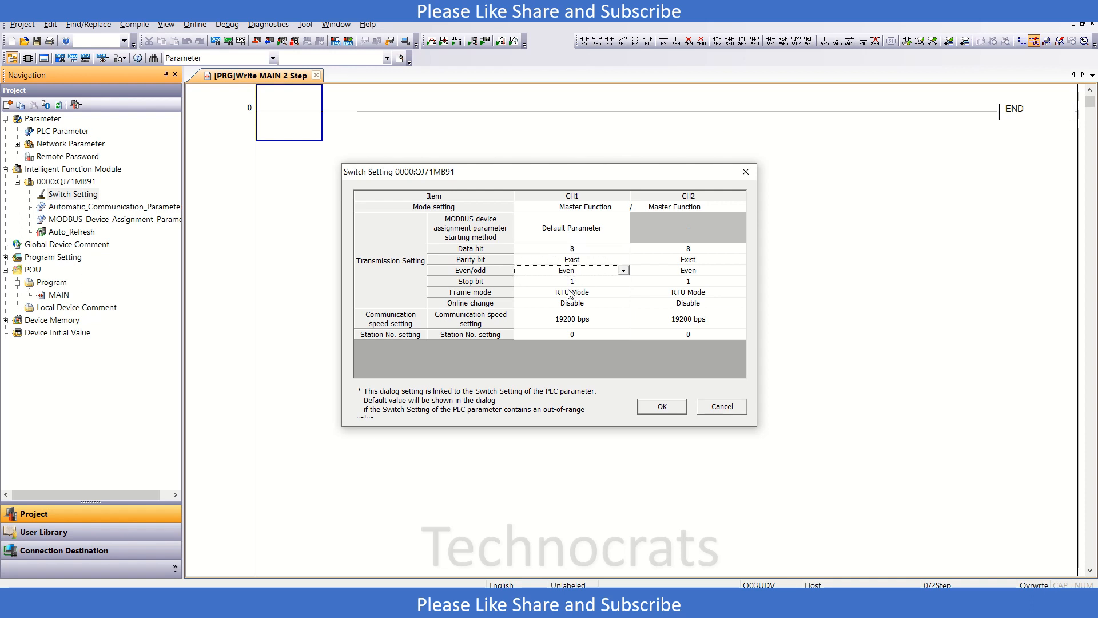
left_click(570, 281)
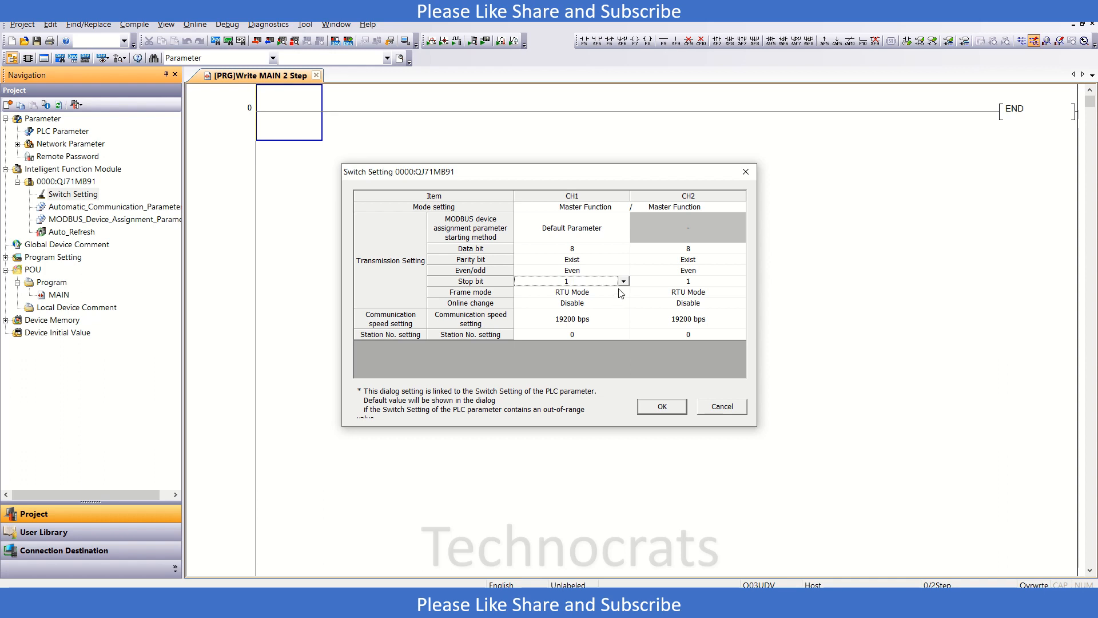
left_click(570, 292)
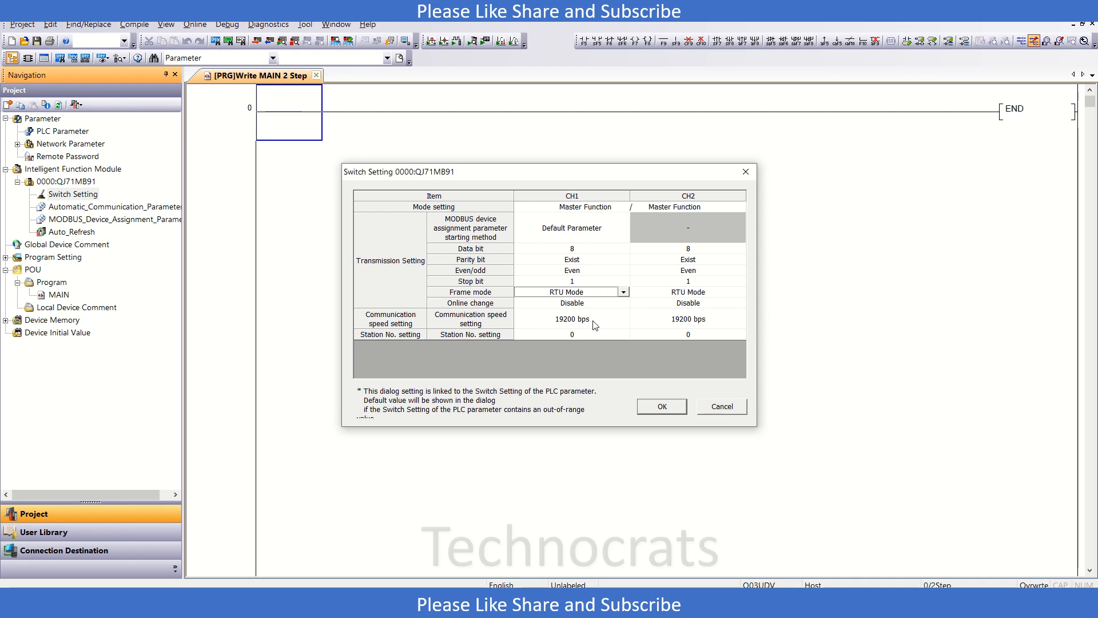
mouse_move(661, 406)
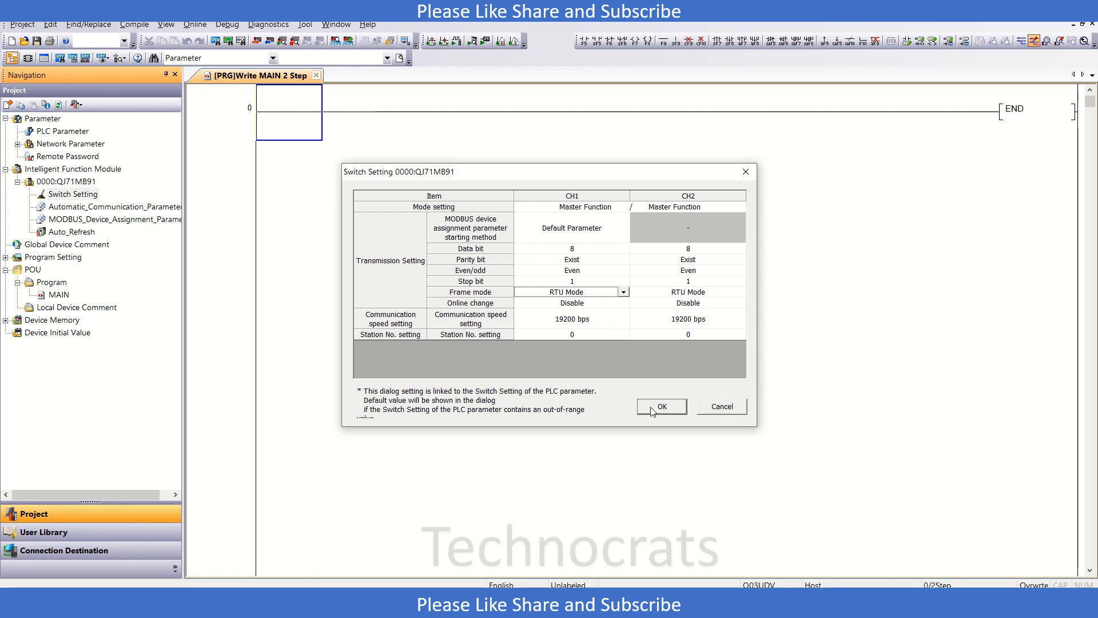
mouse_move(678, 407)
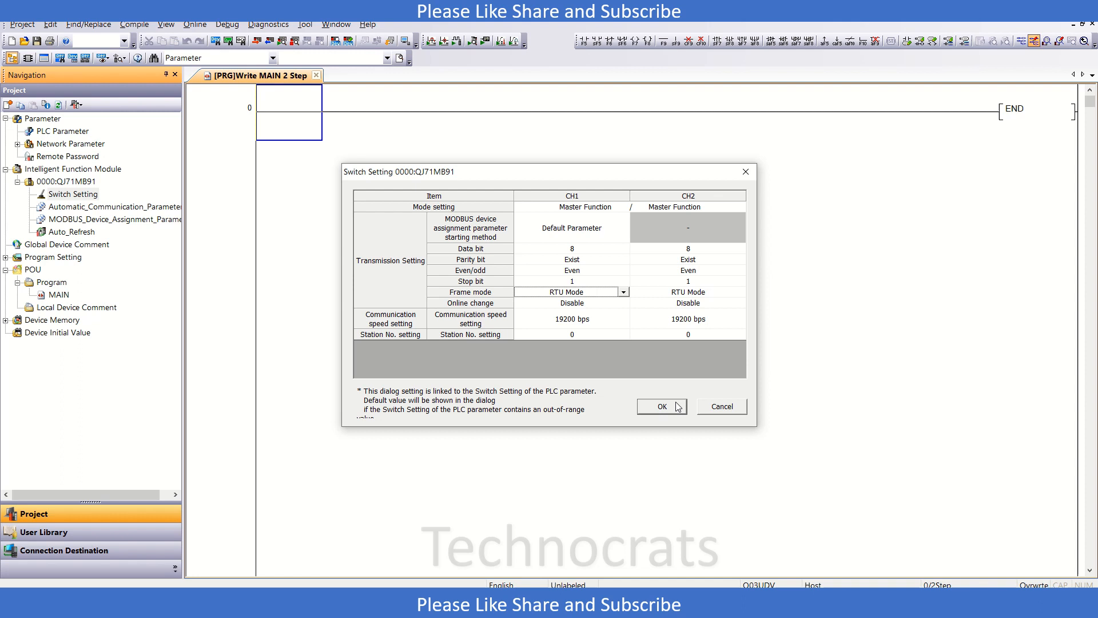
left_click(660, 406)
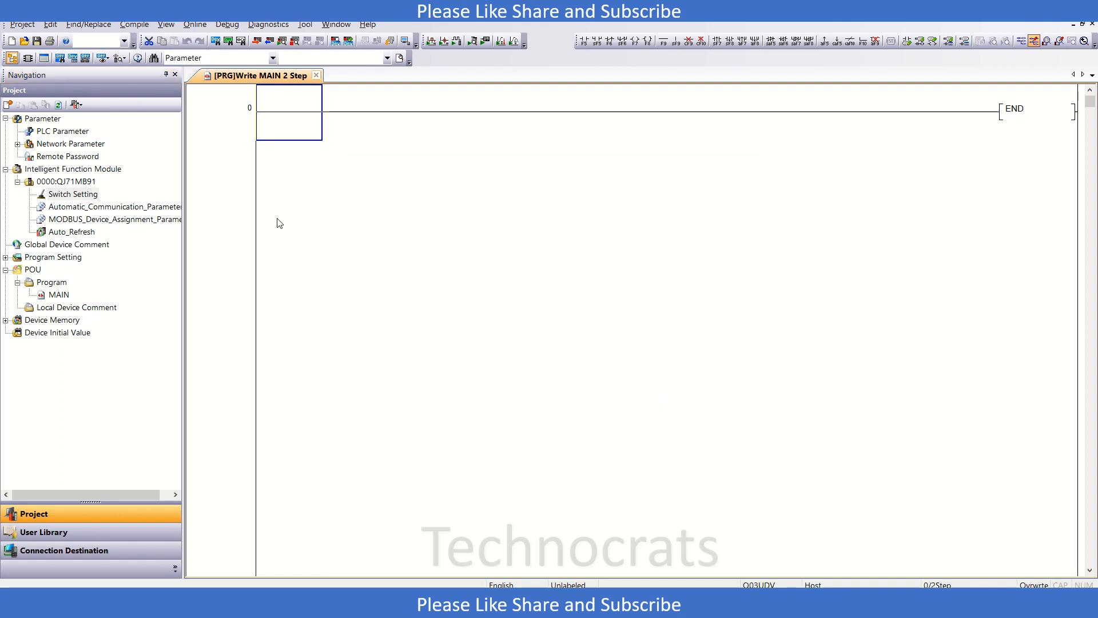
mouse_move(235, 223)
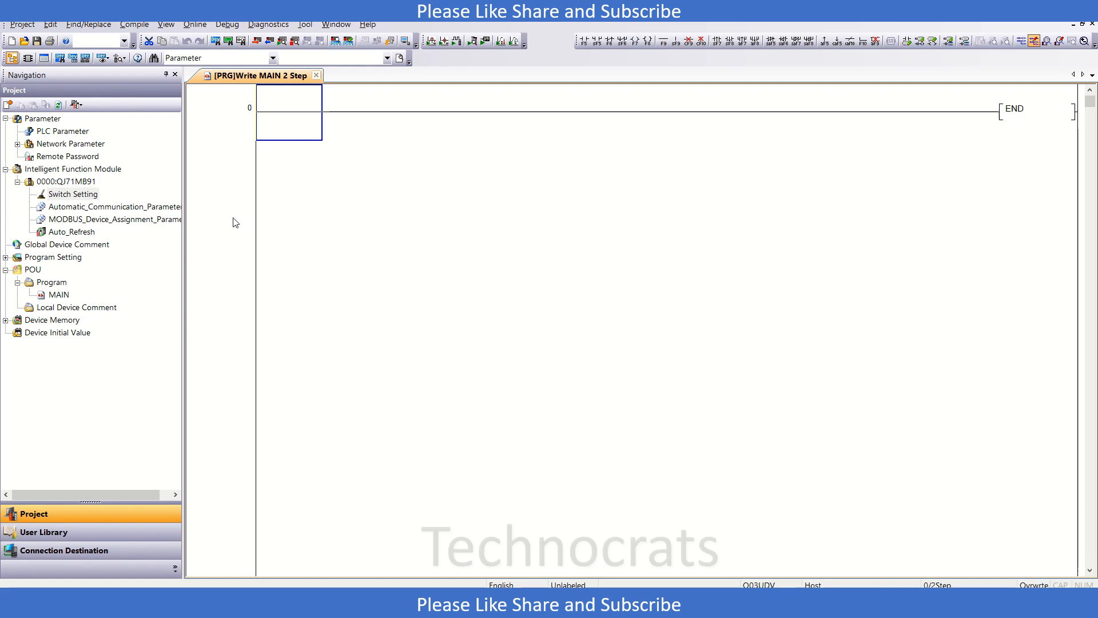
Step: Open Automatic_Communication_Parameter under 0000:QJ71MB91
left_click(113, 206)
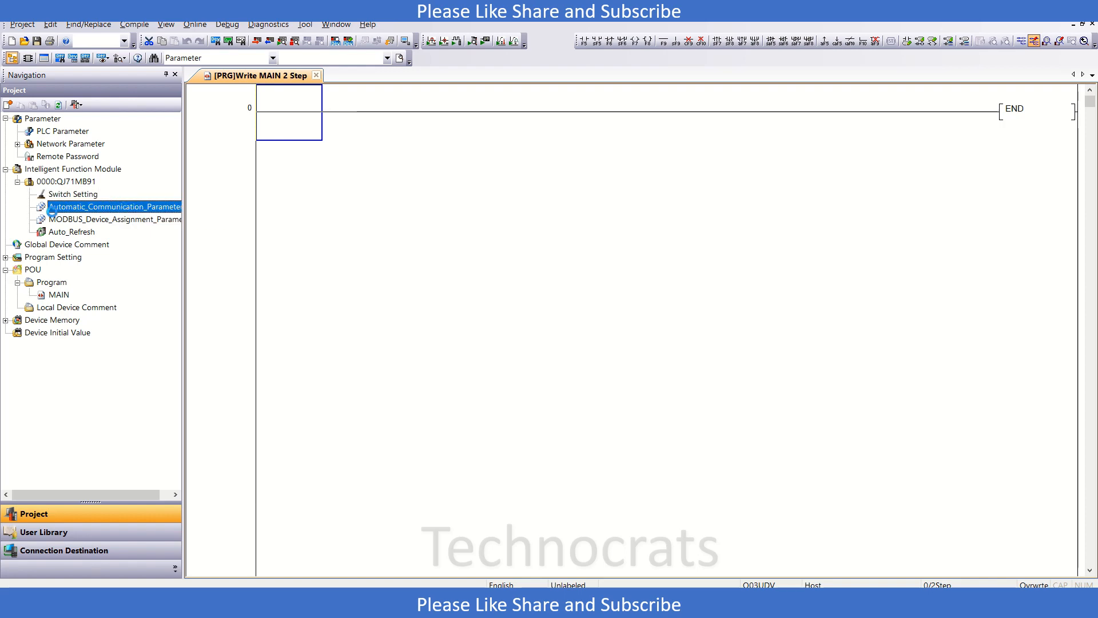
double_click(114, 207)
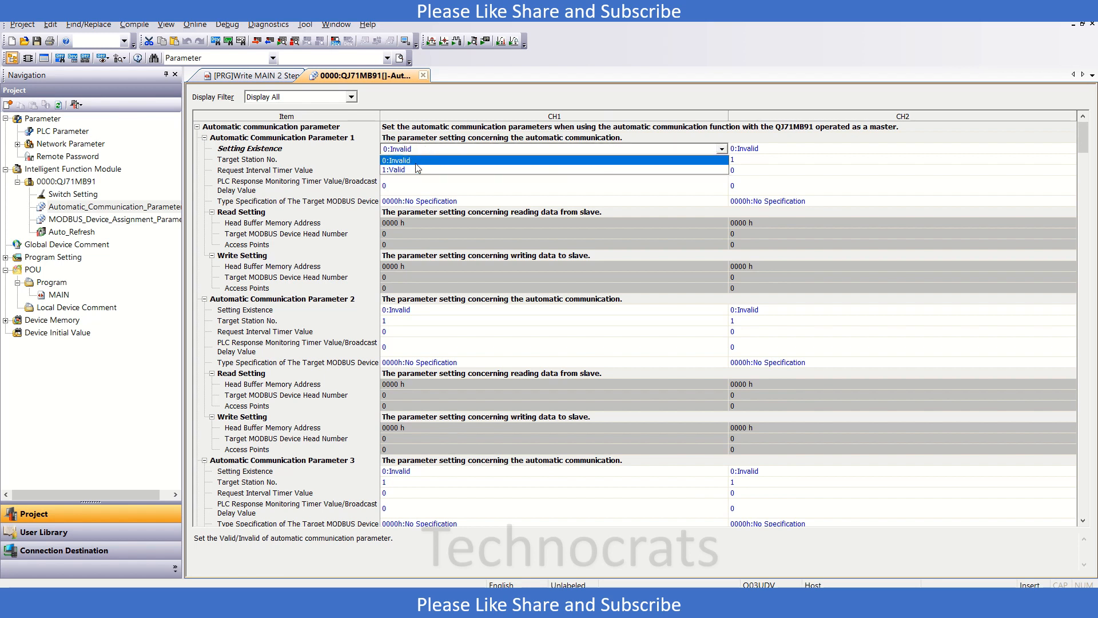
Step: Set parameter 1's CH1 Setting Existence to Valid and collapse parameter group 2
left_click(394, 169)
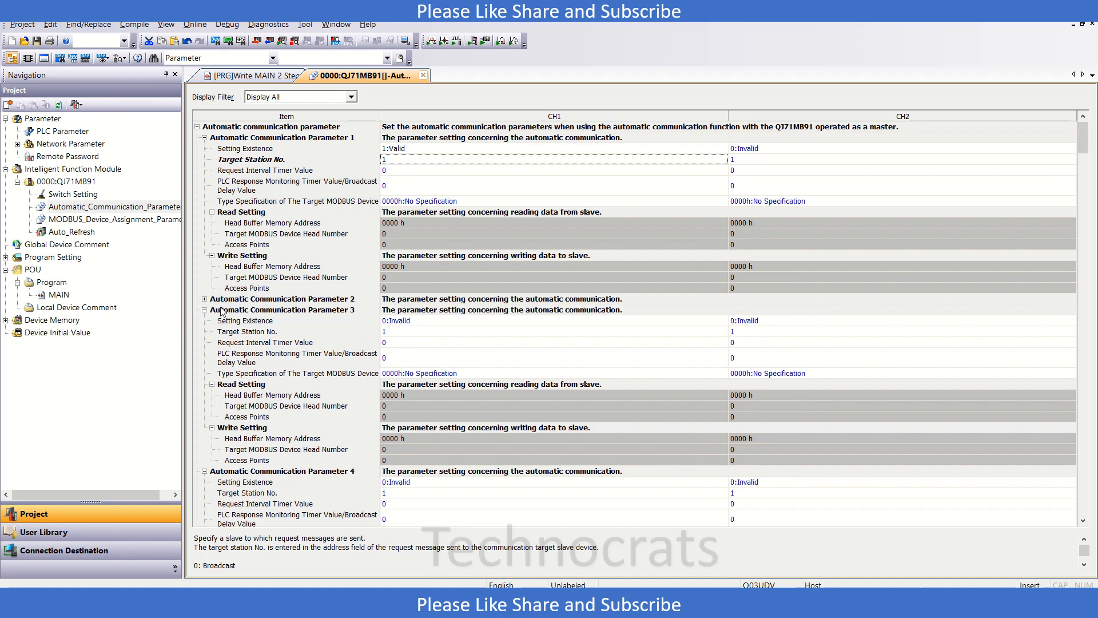
left_click(204, 309)
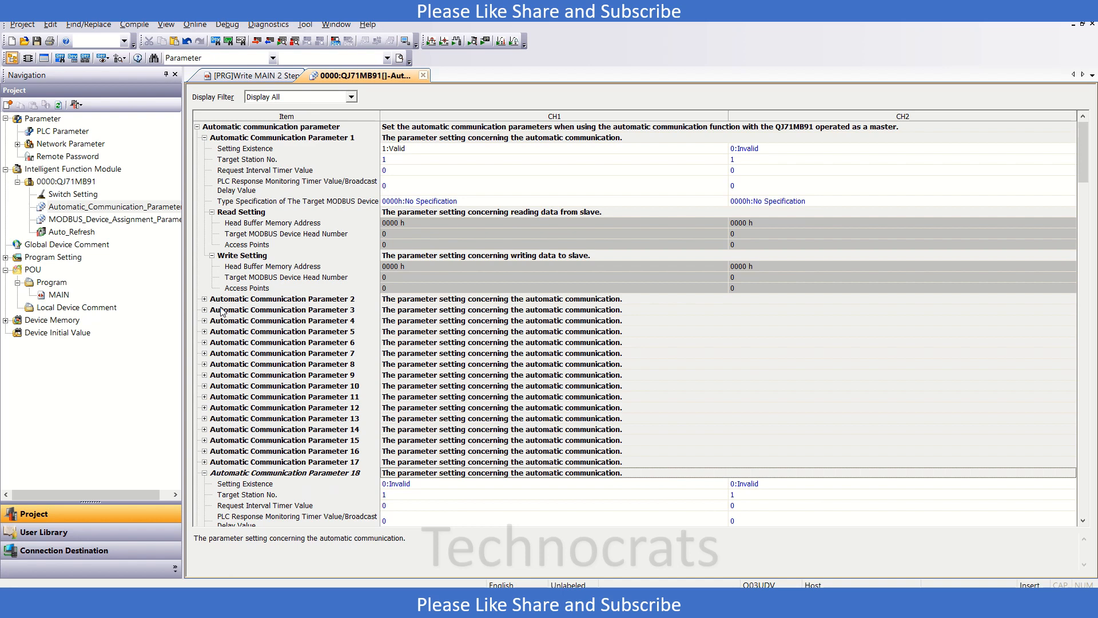
Step: Scroll through the table collapsing Automatic Communication Parameter groups 2 through about 22
scroll("down", 3)
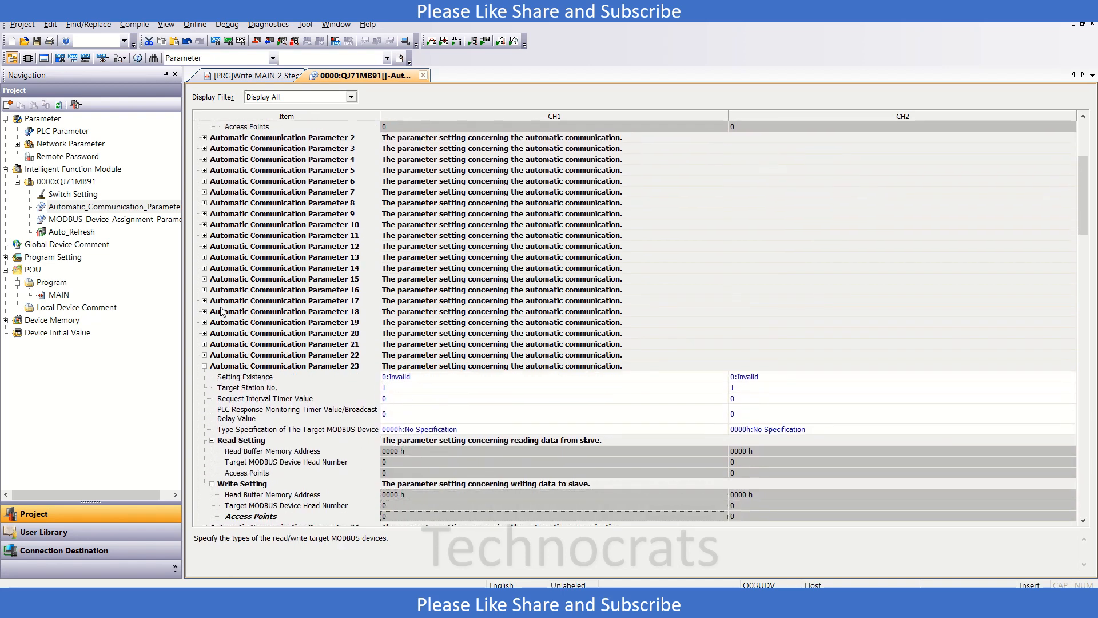
scroll("down", 3)
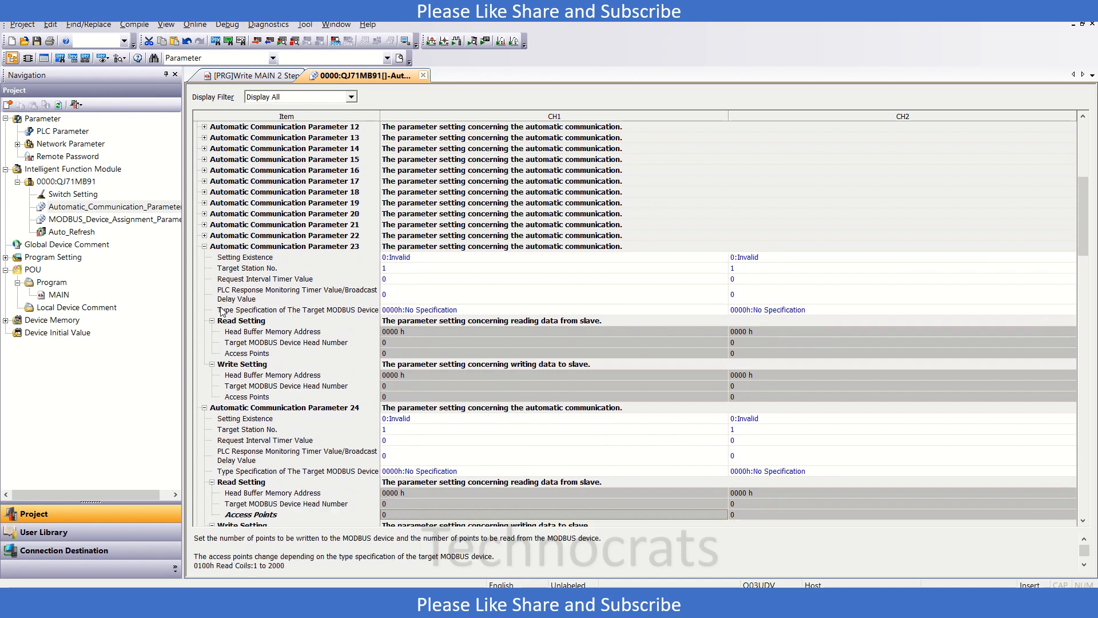
mouse_move(276, 256)
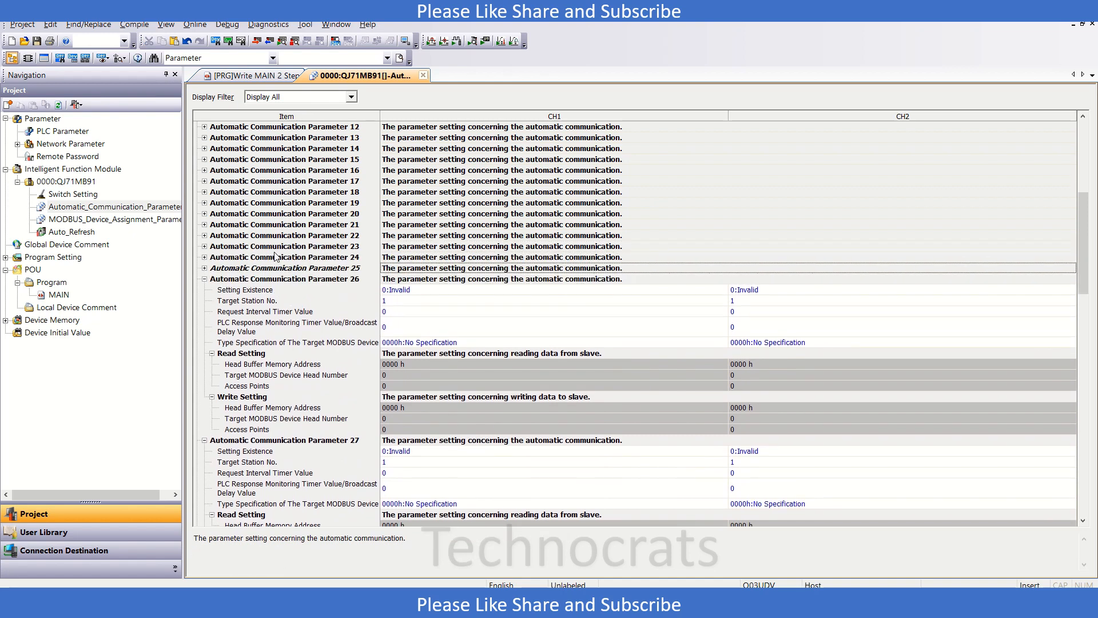
scroll("down", 3)
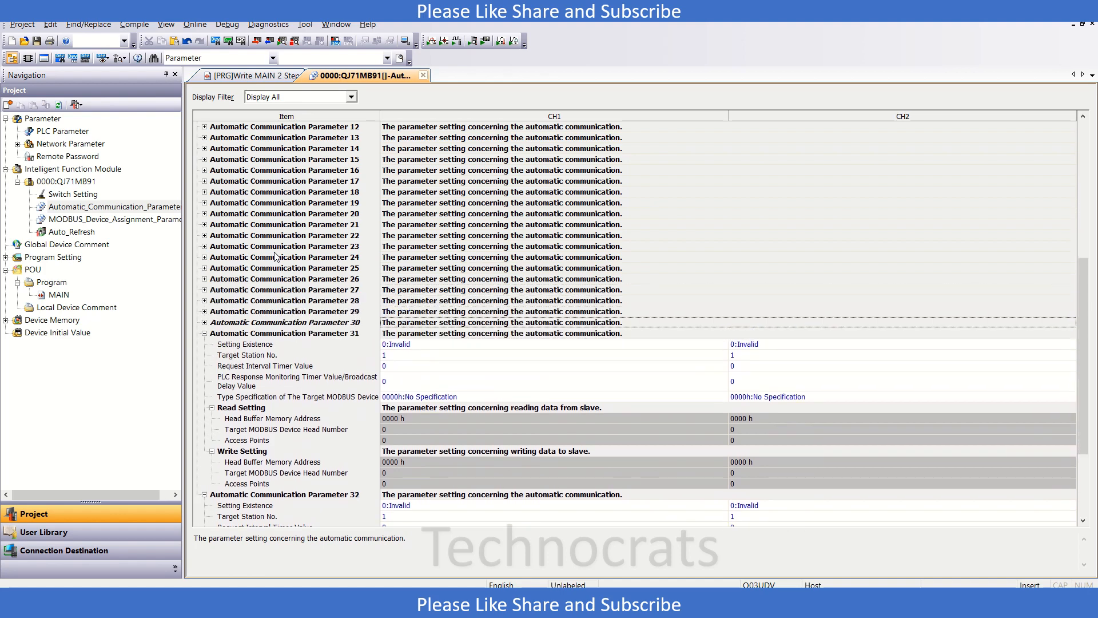
scroll("down", 3)
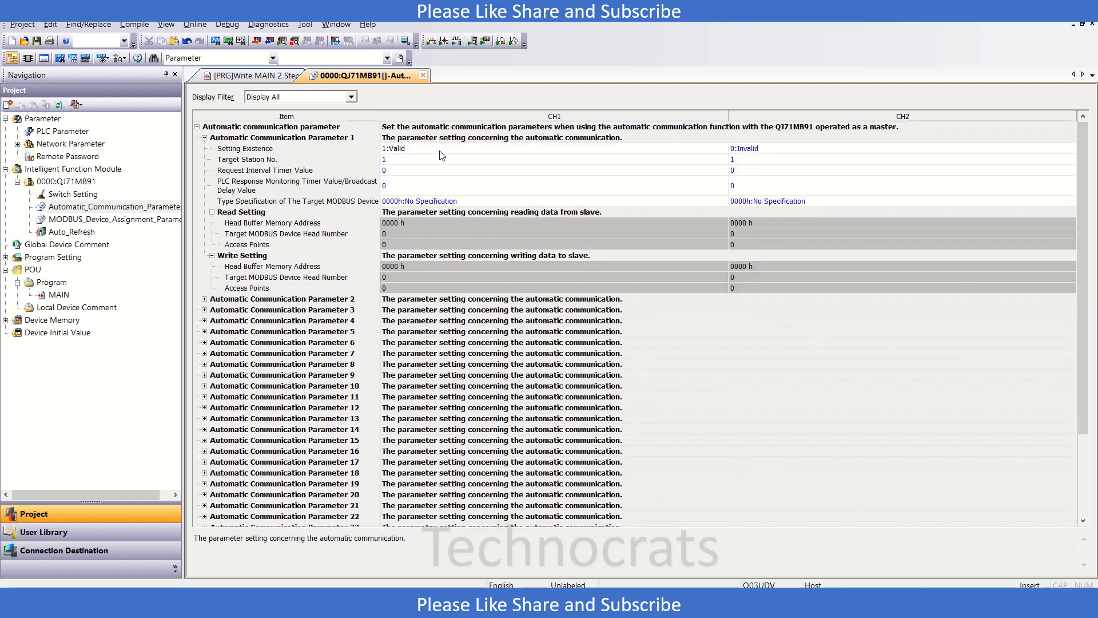
left_click(553, 159)
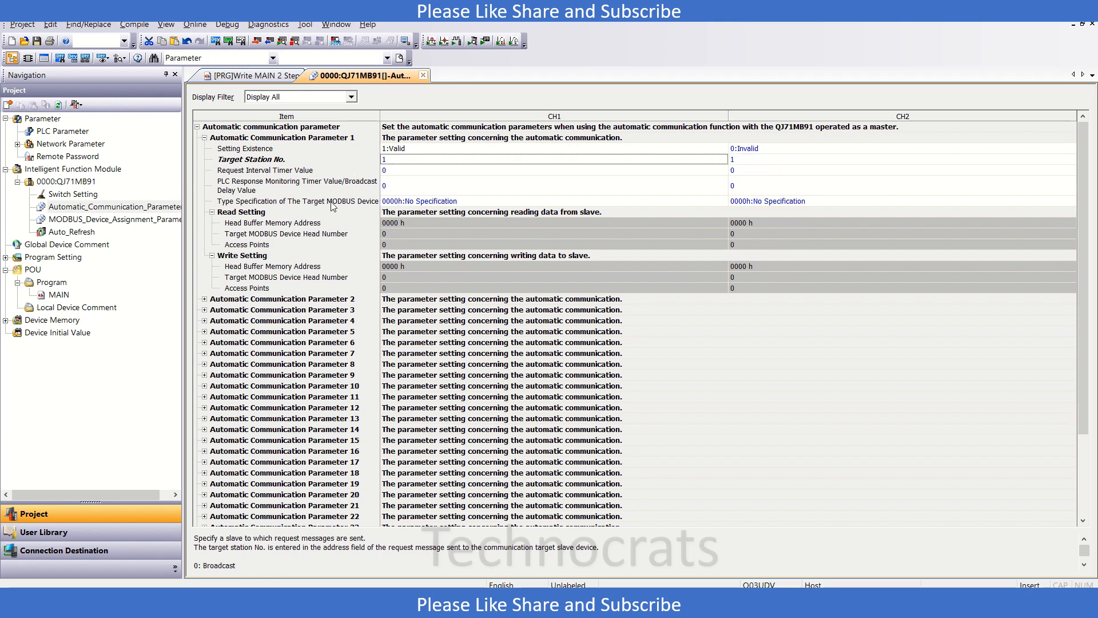
mouse_move(299, 206)
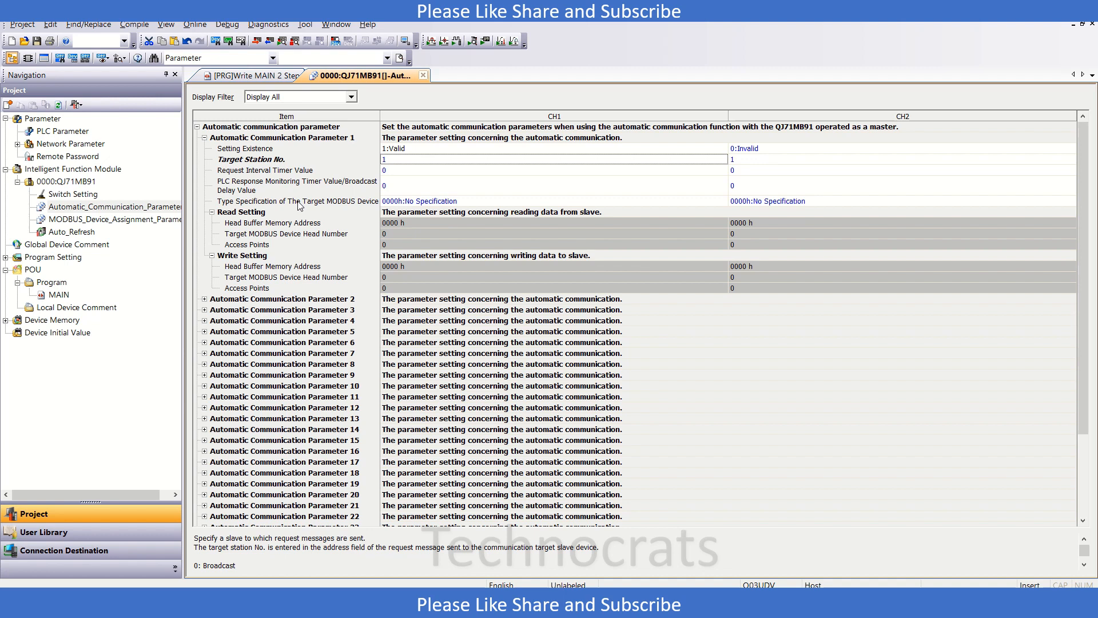
mouse_move(458, 202)
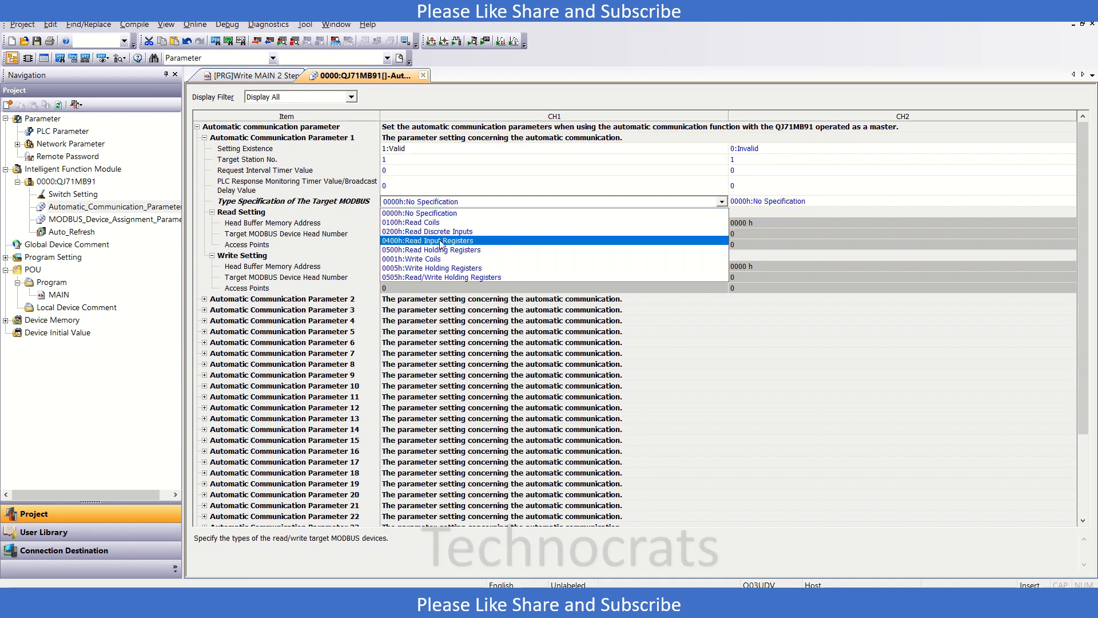
mouse_move(431, 250)
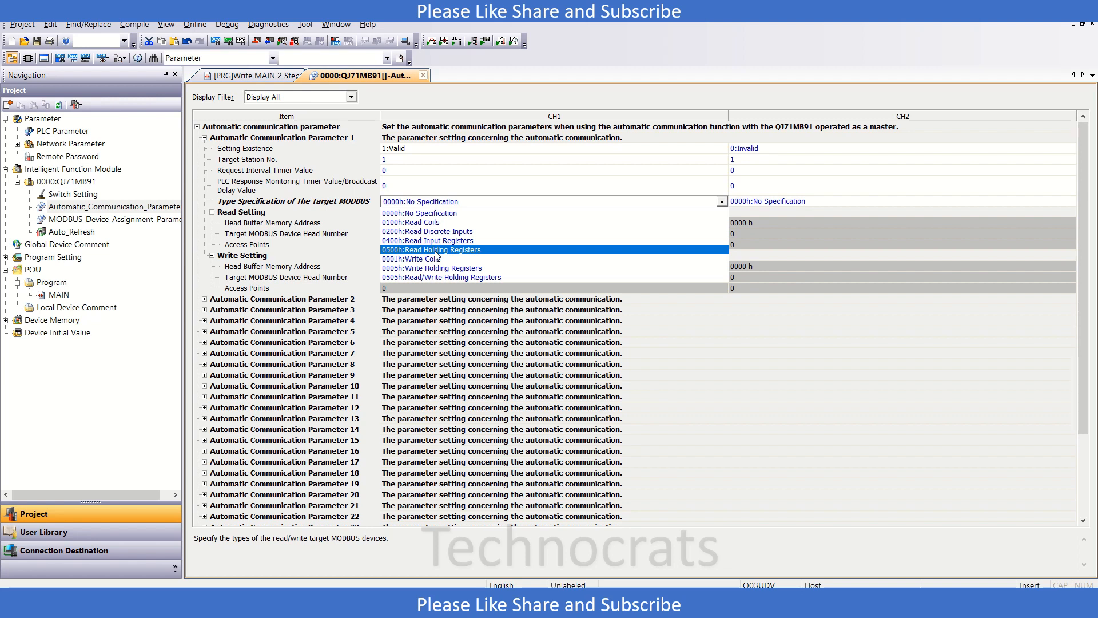
Step: Select 0500h: Read Holding Registers as parameter 1's CH1 target device type
left_click(431, 249)
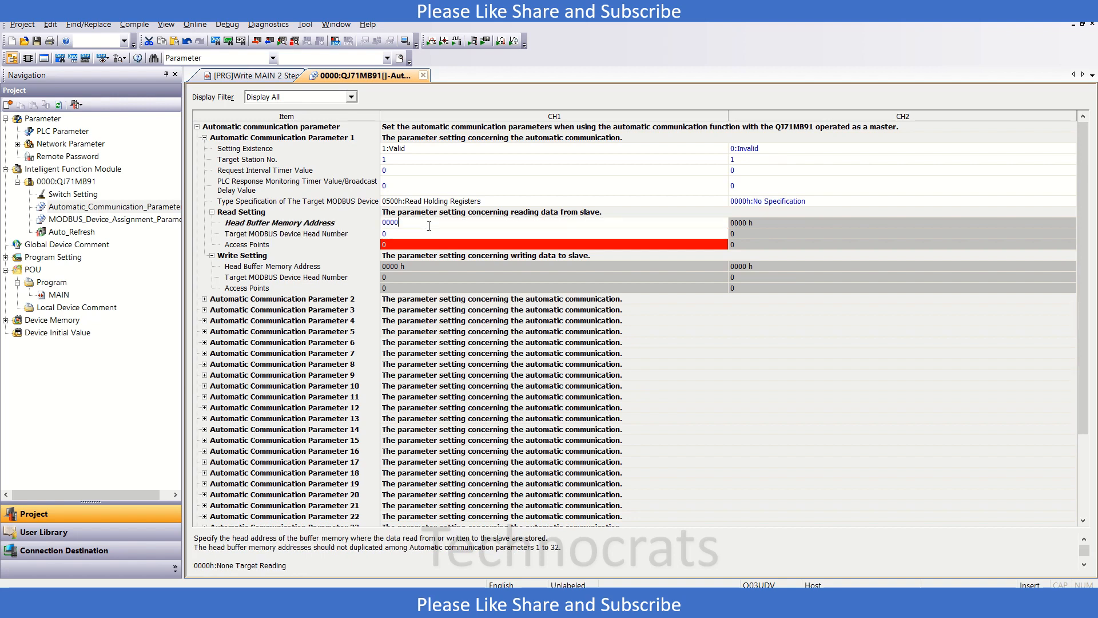
Step: Enter head buffer address 1000h, target device head number 360 and 20 access points
key("Delete")
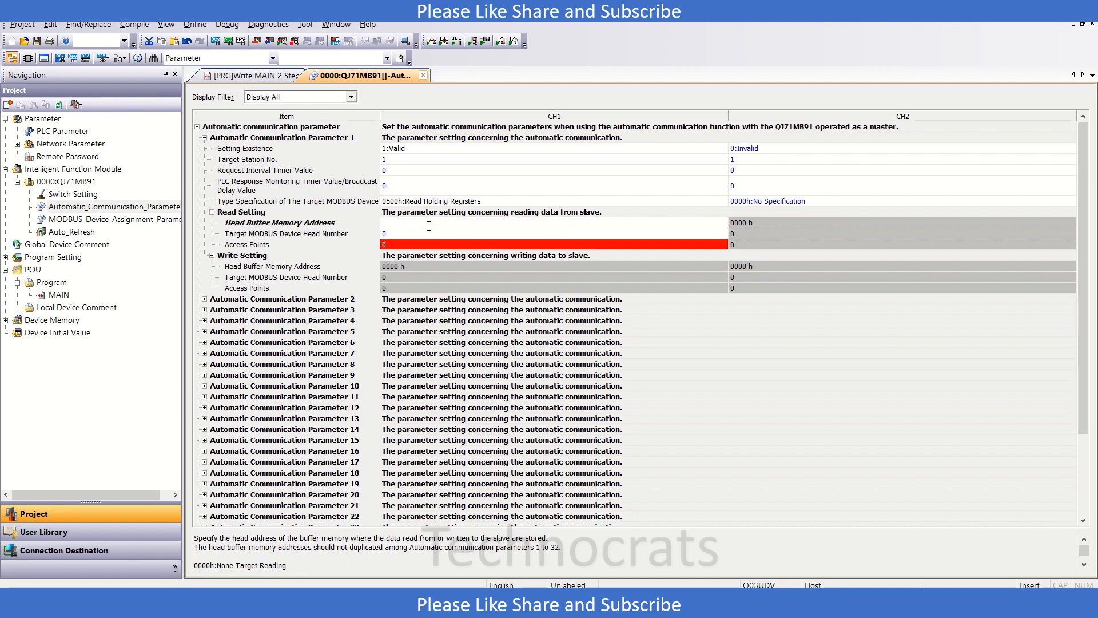
type("1000")
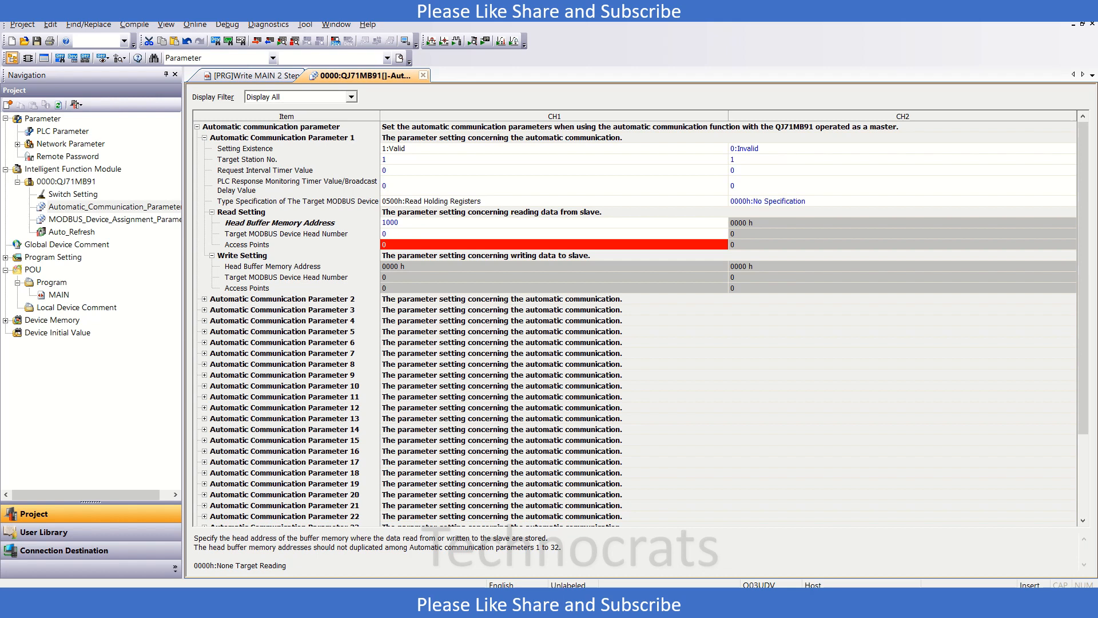
left_click(553, 233)
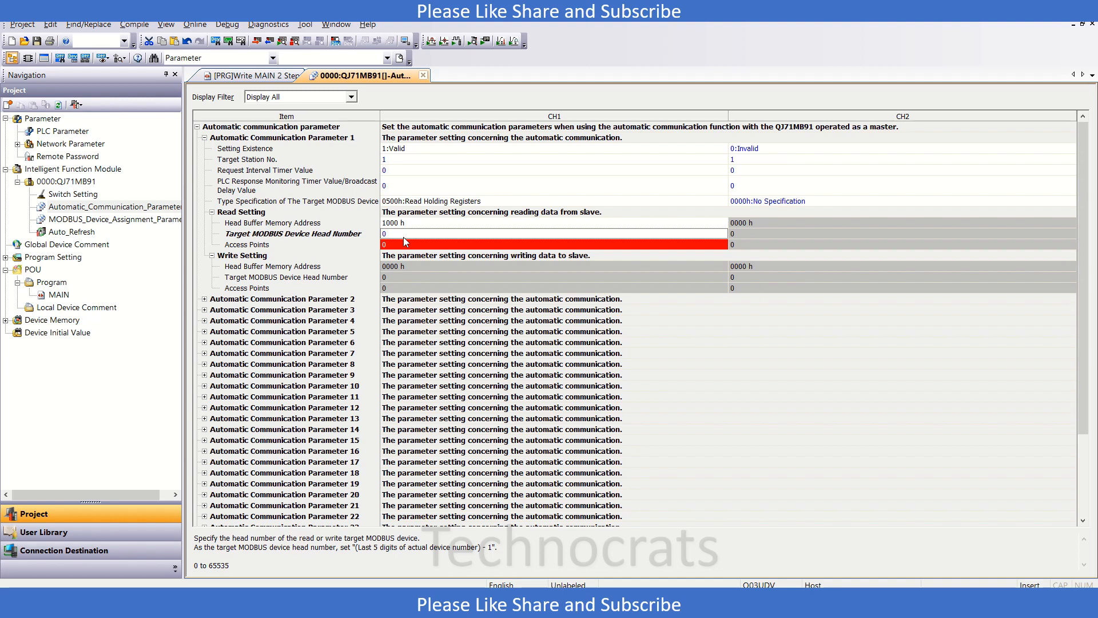
type("3")
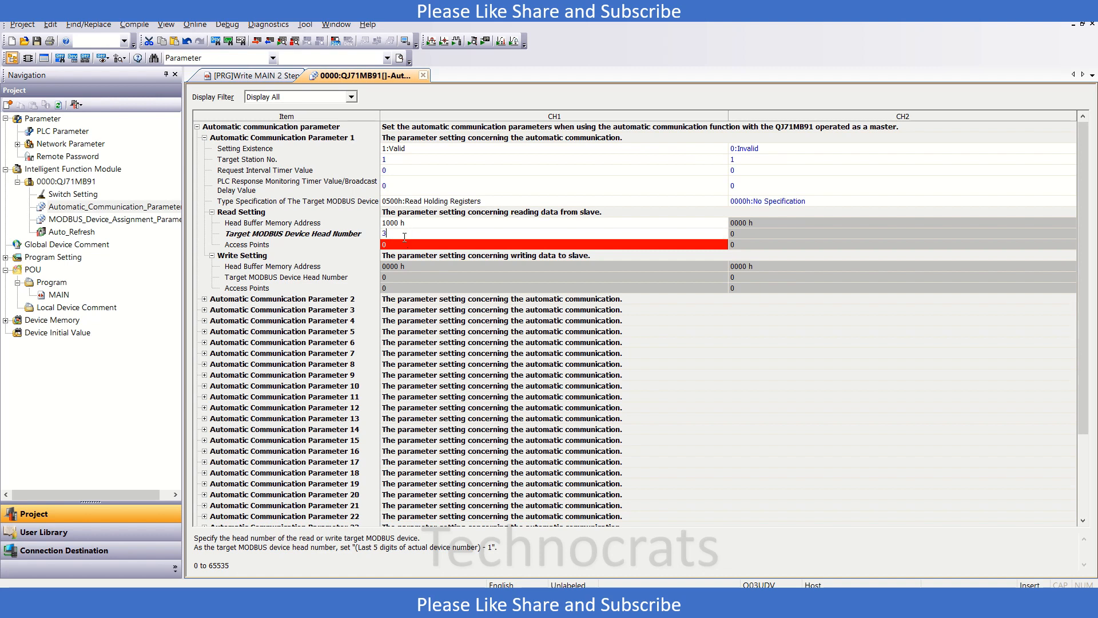
type("600")
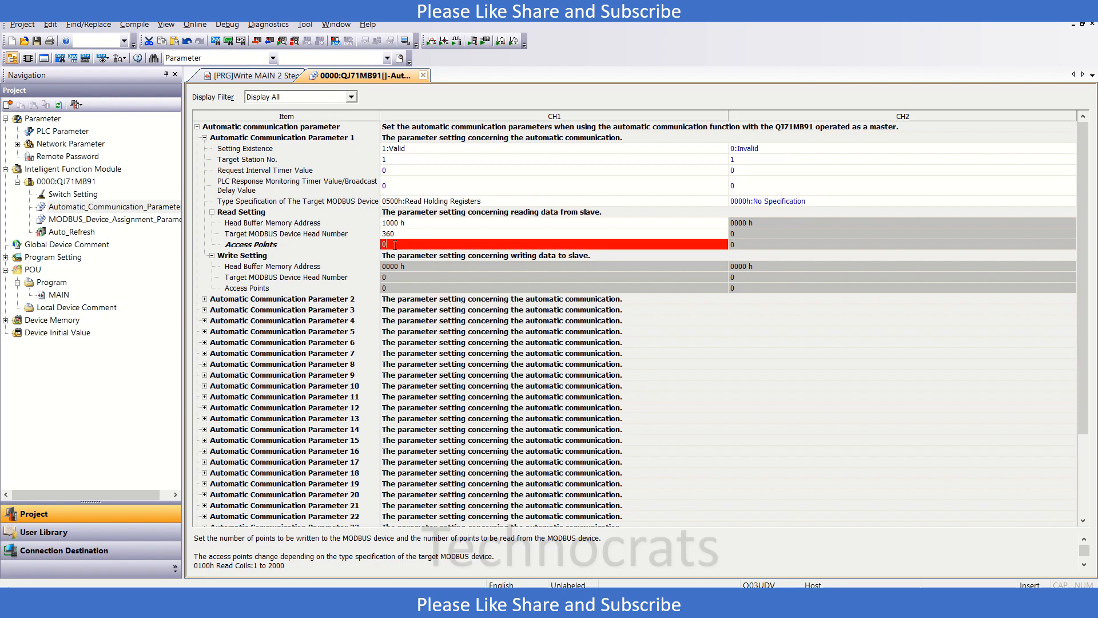
type("2")
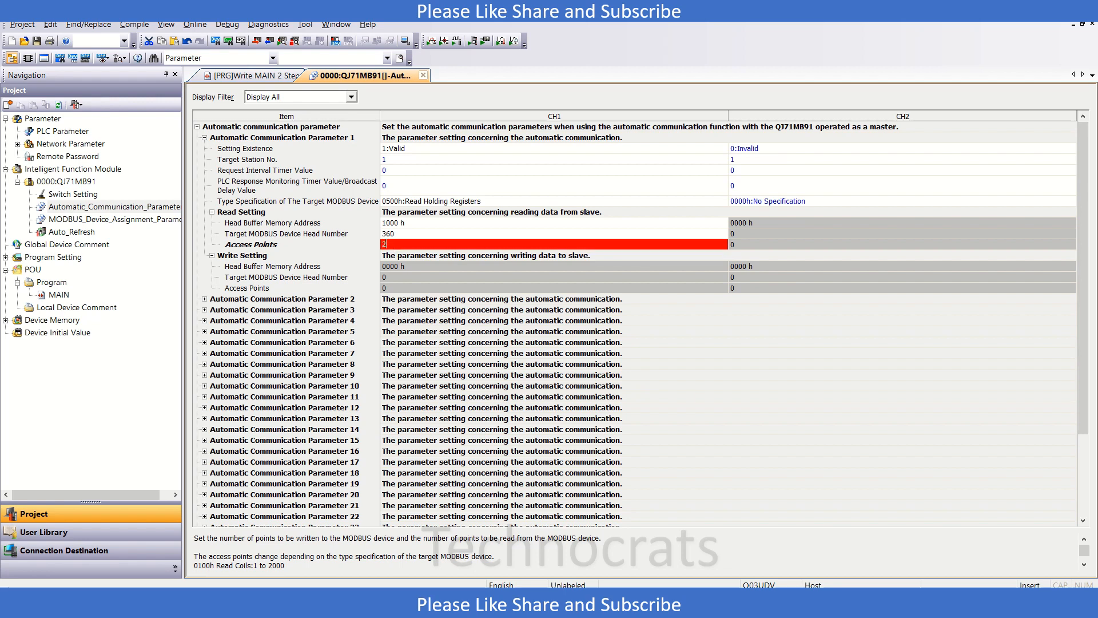
type("0")
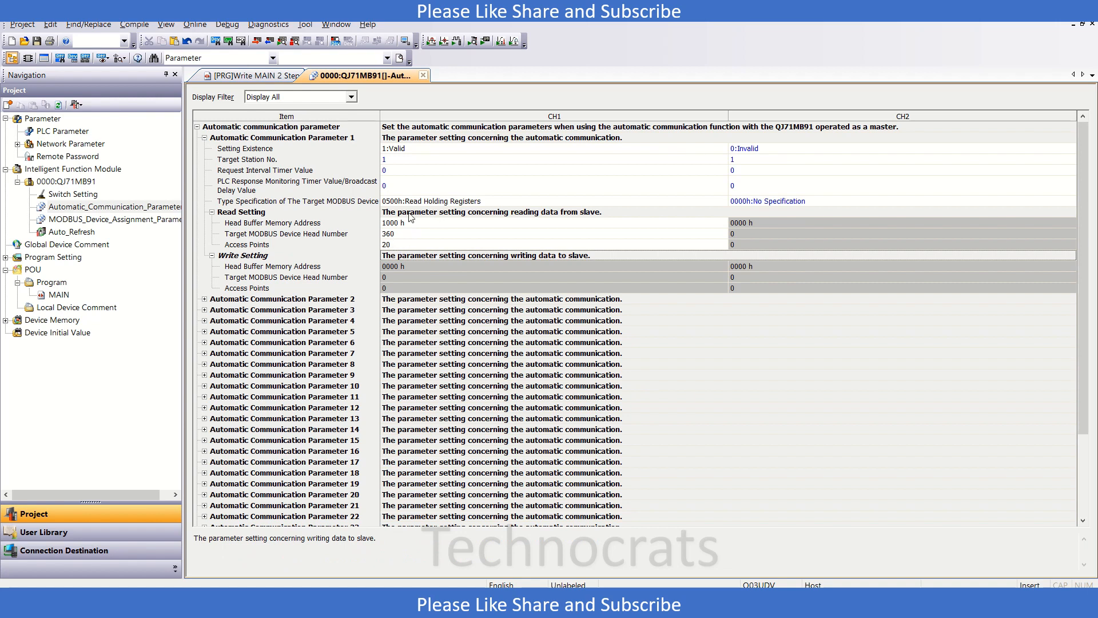
mouse_move(374, 240)
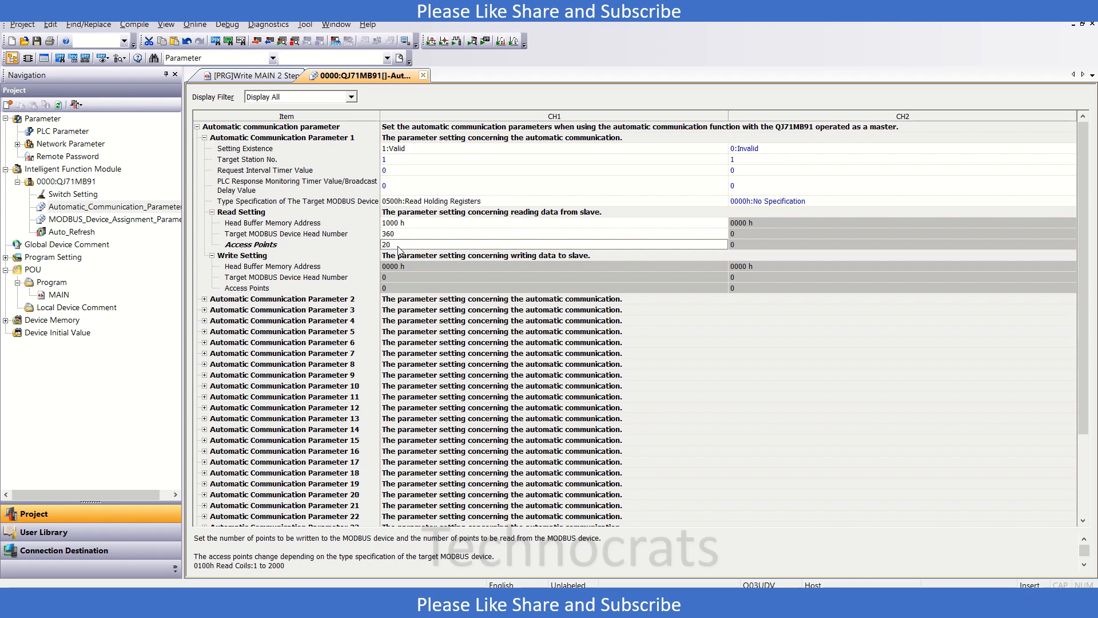
mouse_move(398, 236)
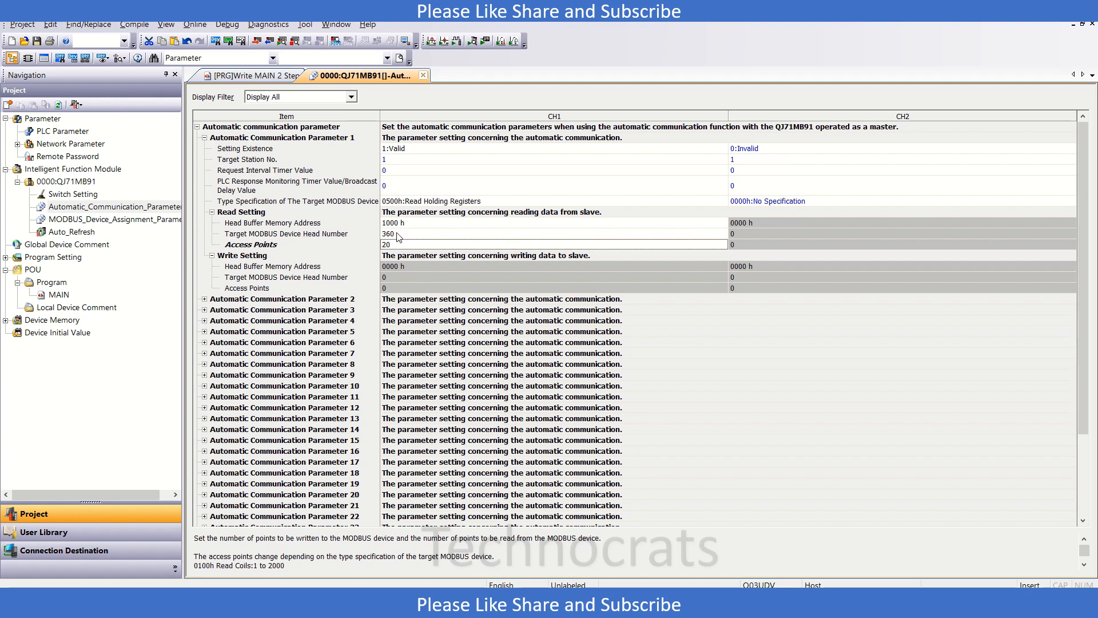
left_click(553, 233)
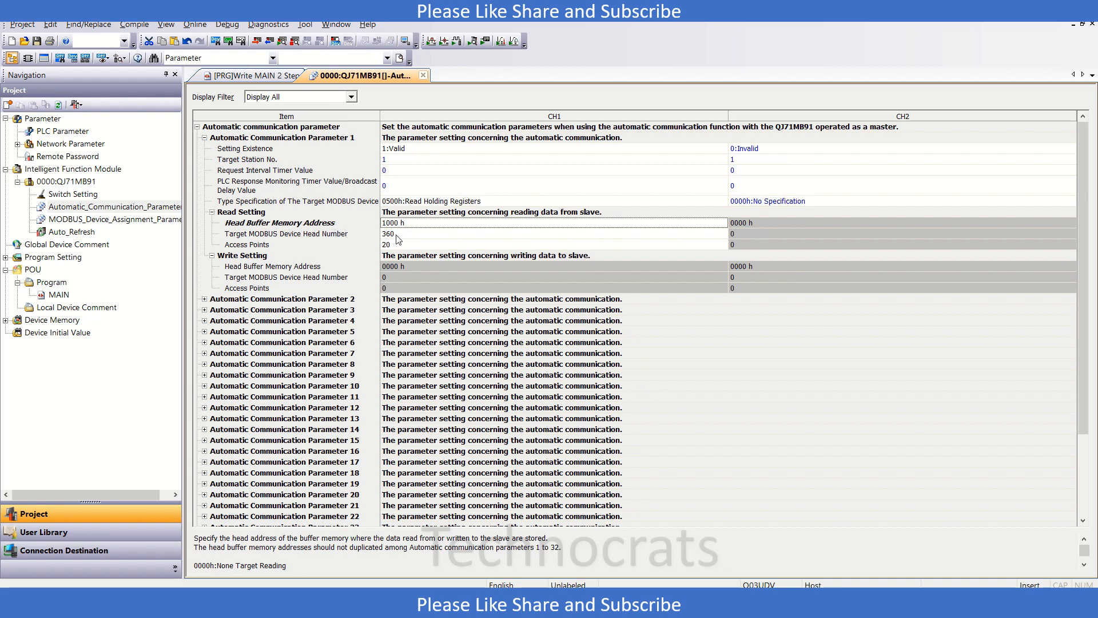
mouse_move(416, 232)
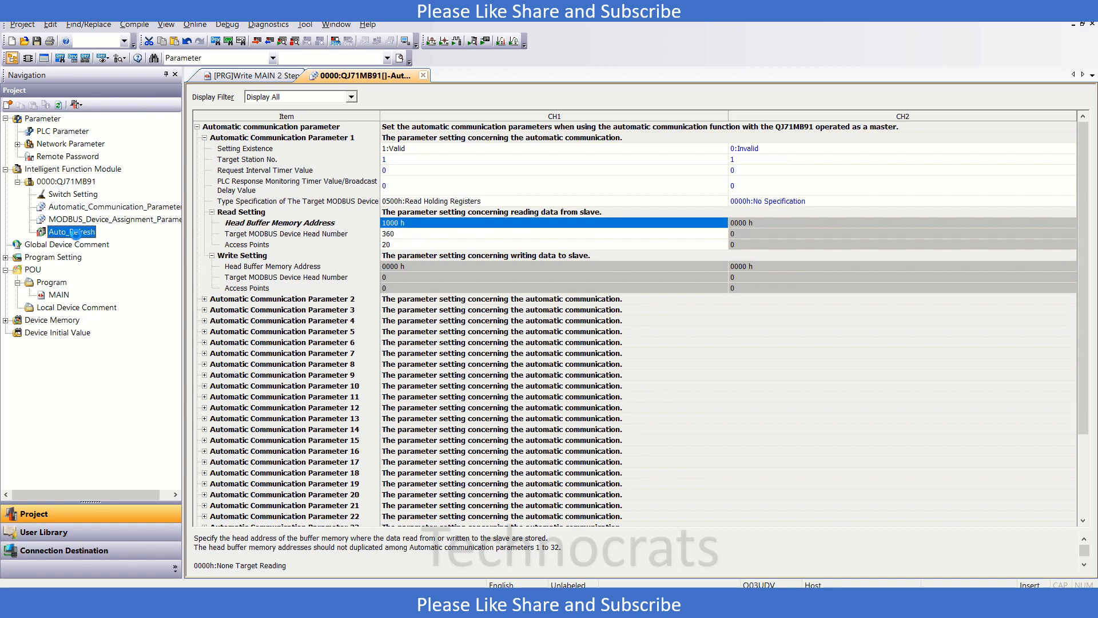
Step: In Auto_Refresh, map CH1's buffer input area to device D0, dismissing the invalid-device warnings
double_click(71, 231)
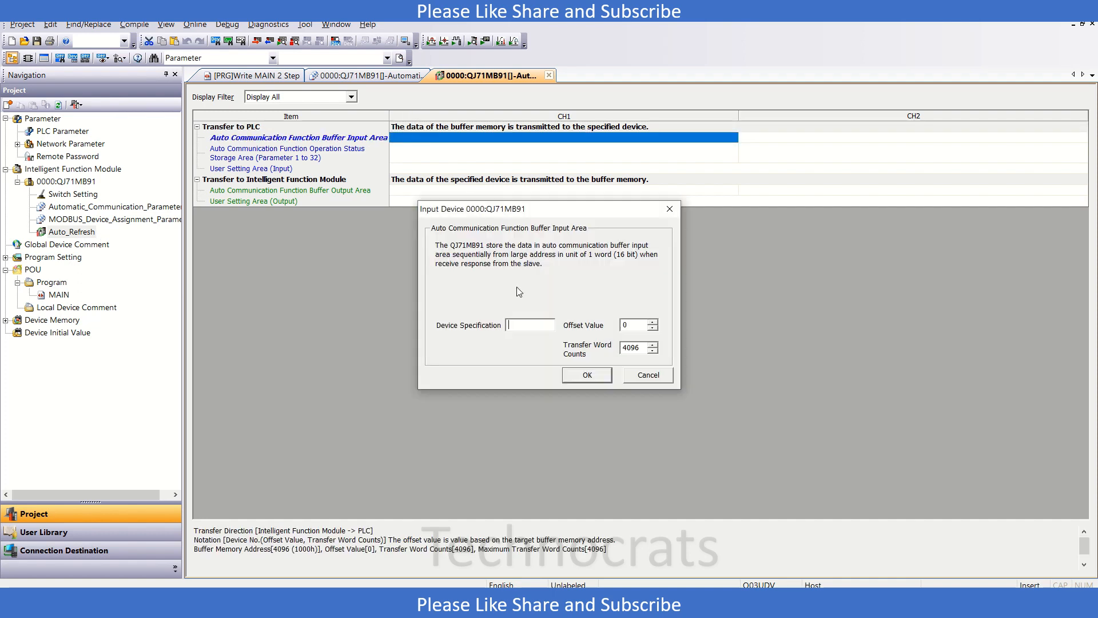
type("D")
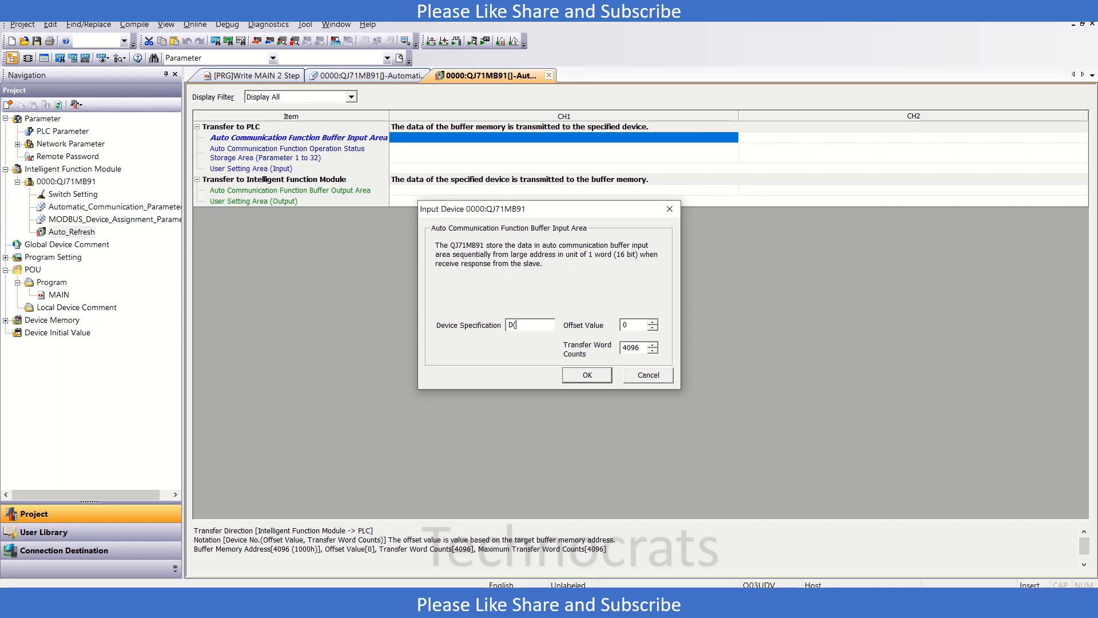
type("0,20)")
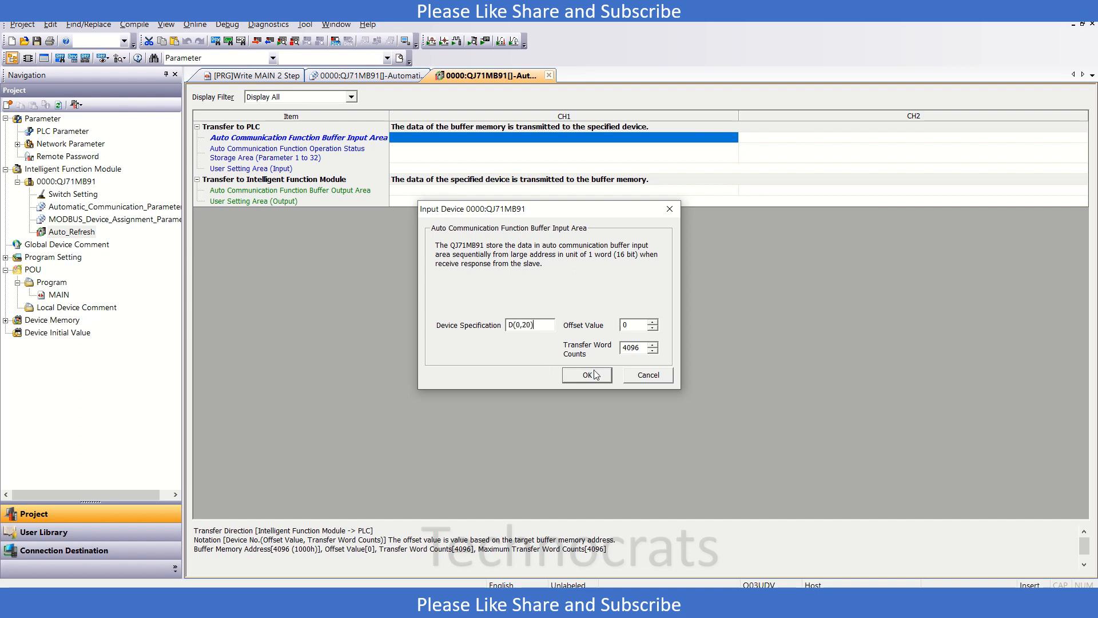
left_click(587, 374)
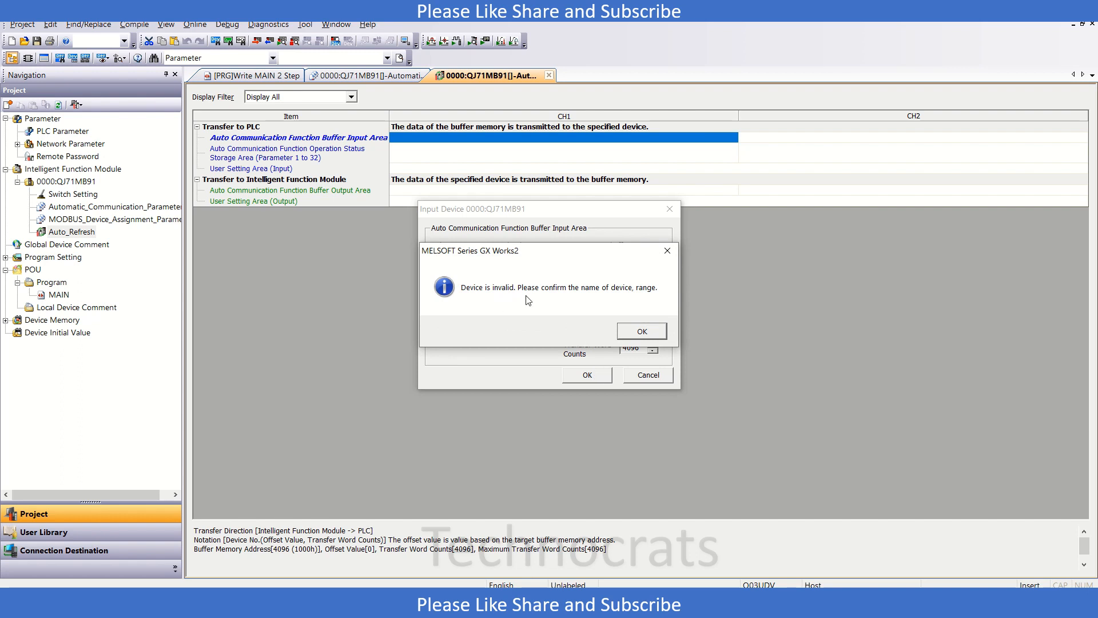
left_click(640, 331)
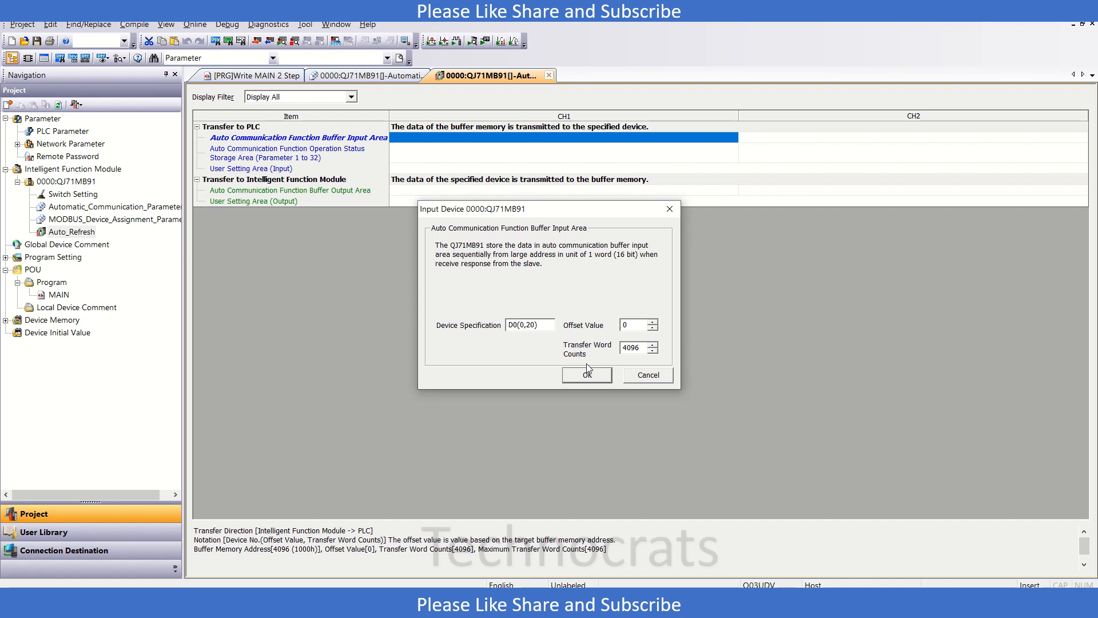
left_click(587, 375)
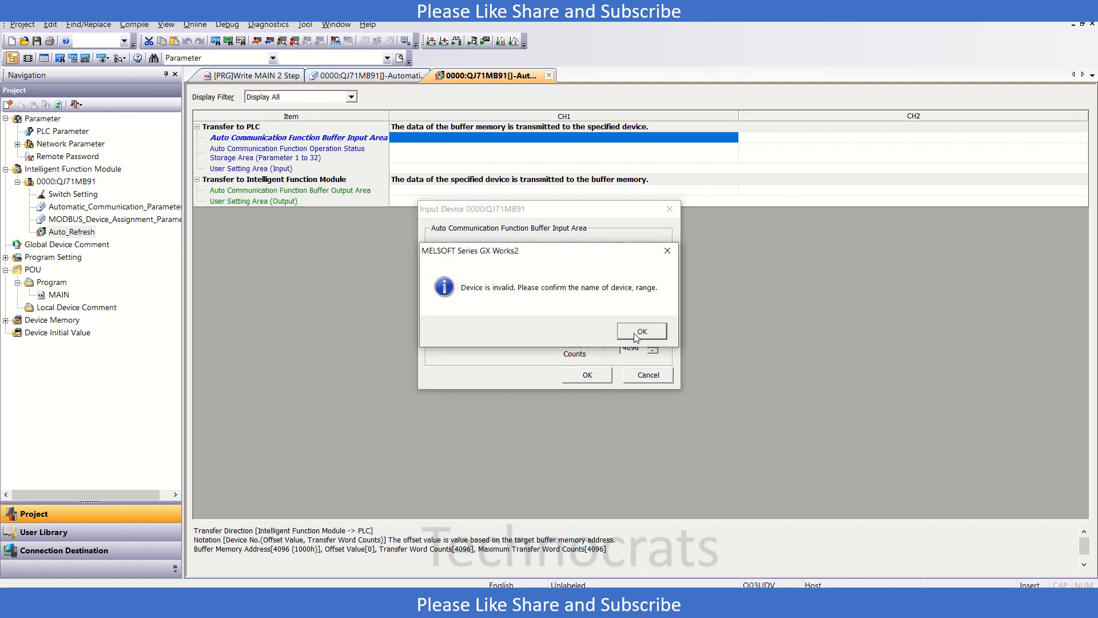
left_click(641, 331)
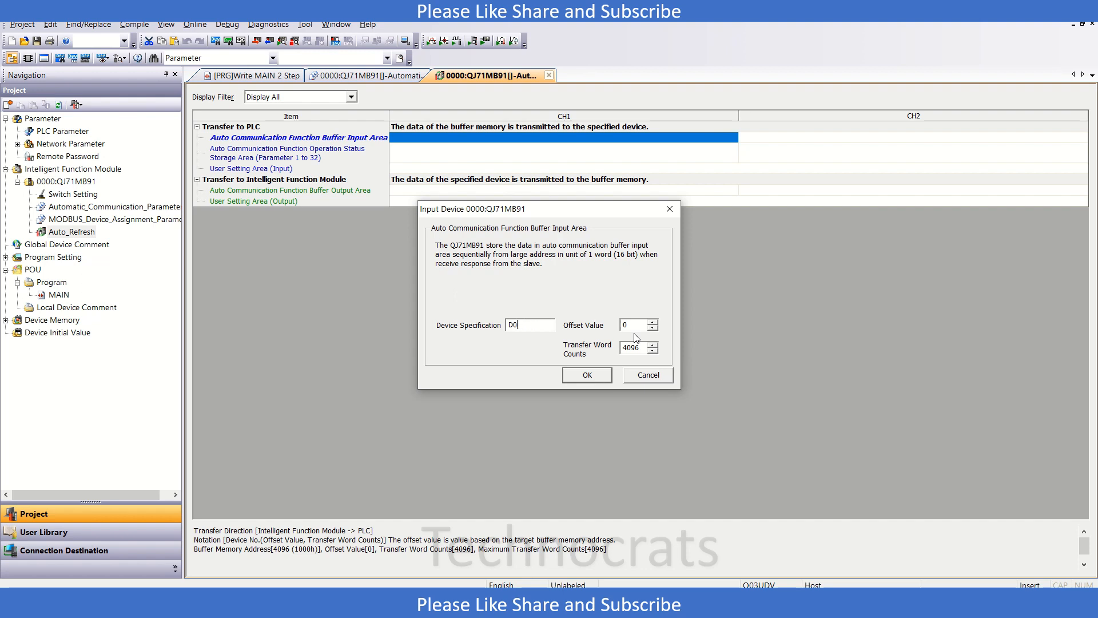
left_click(586, 375)
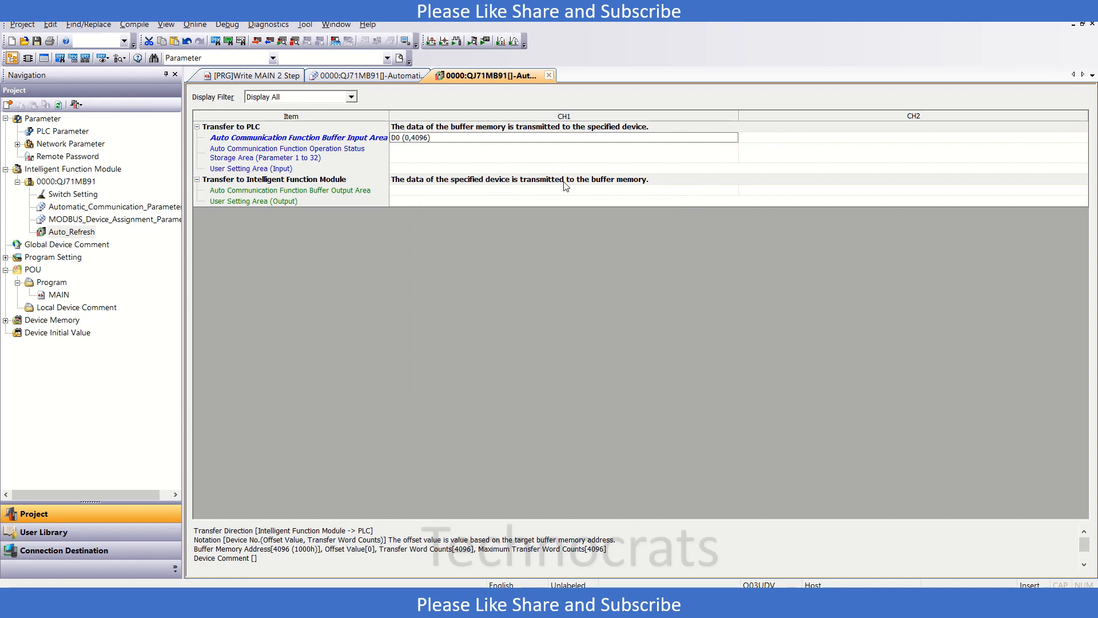
Step: Set the buffer input area's transfer word count to 20, then reopen the mapping to verify it
double_click(563, 137)
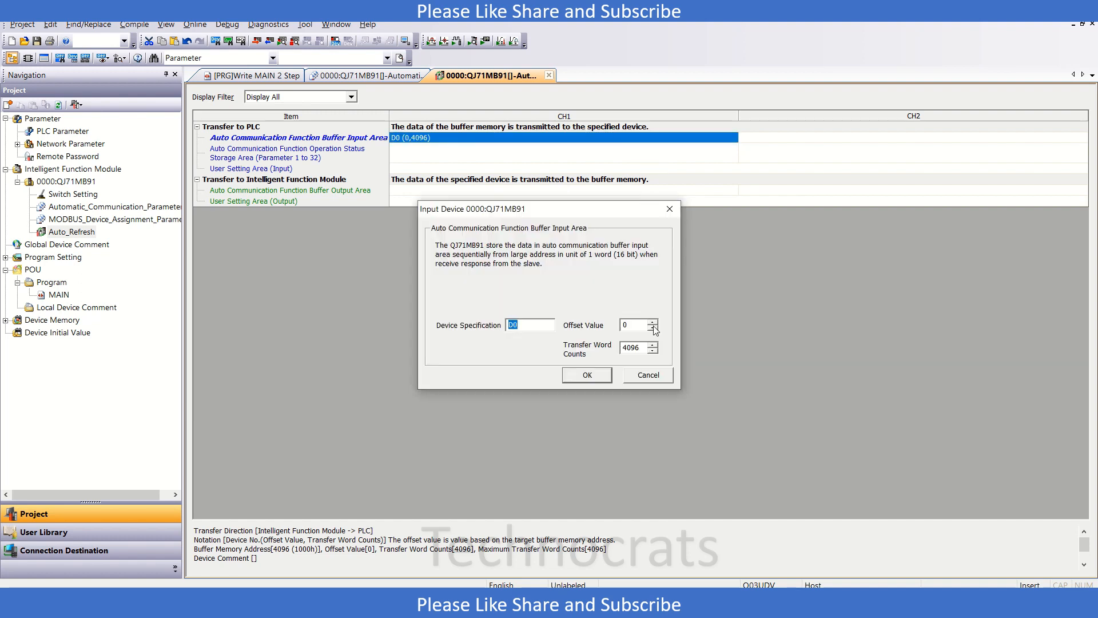
type("2")
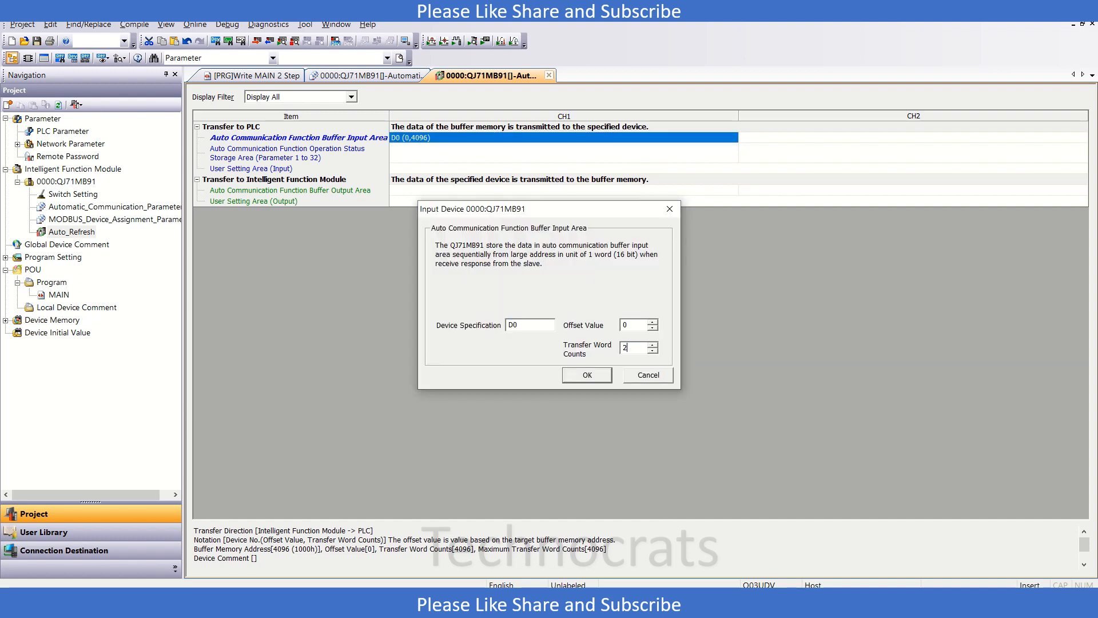
left_click(587, 374)
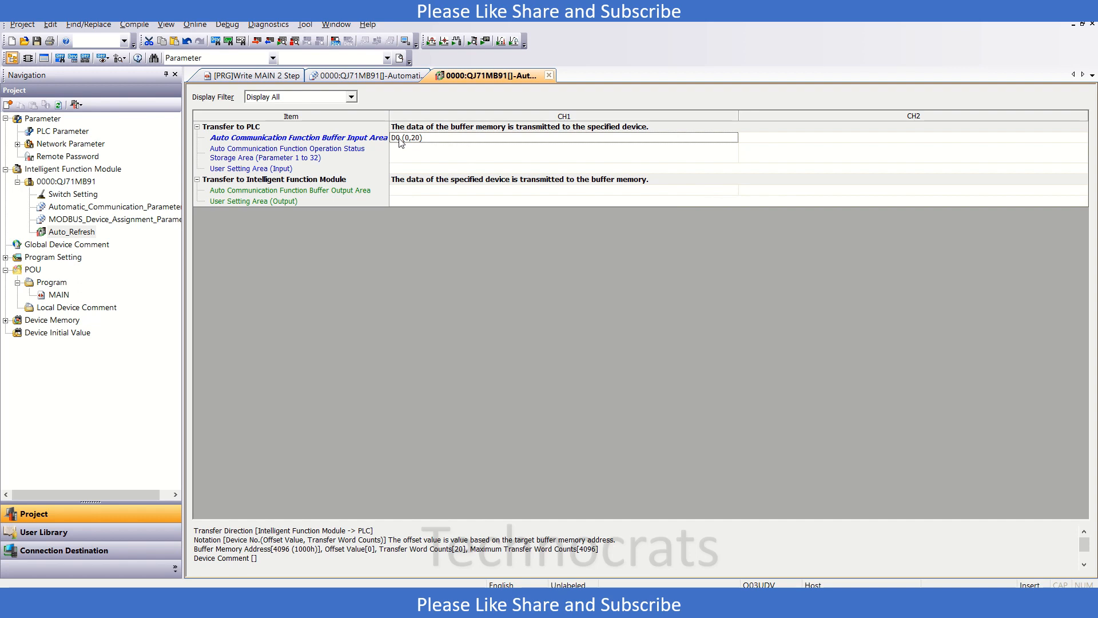
mouse_move(399, 143)
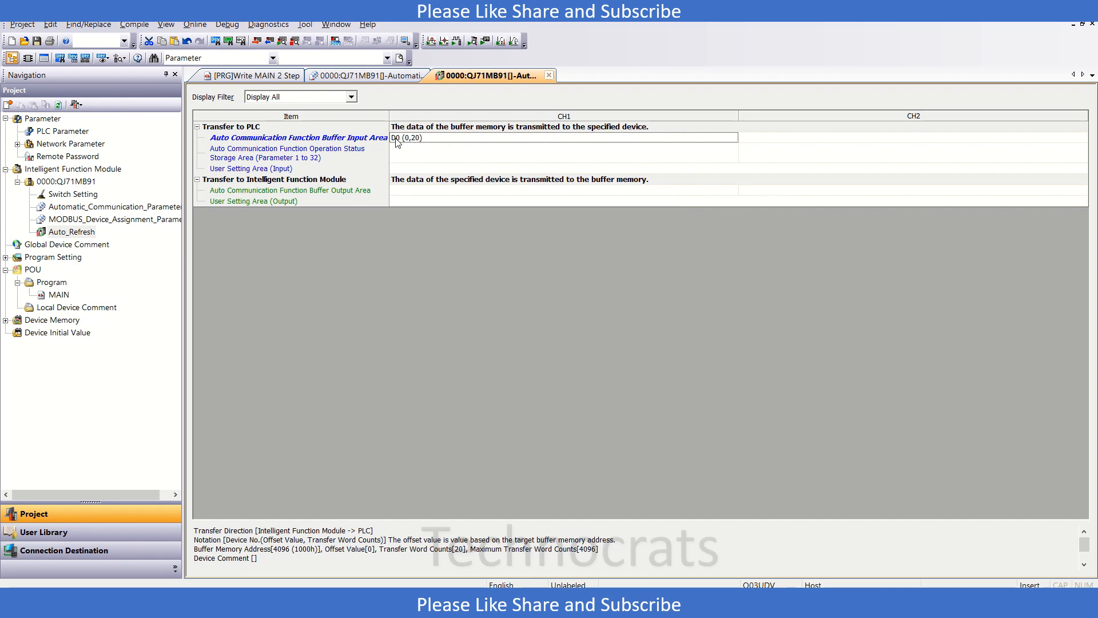
mouse_move(414, 145)
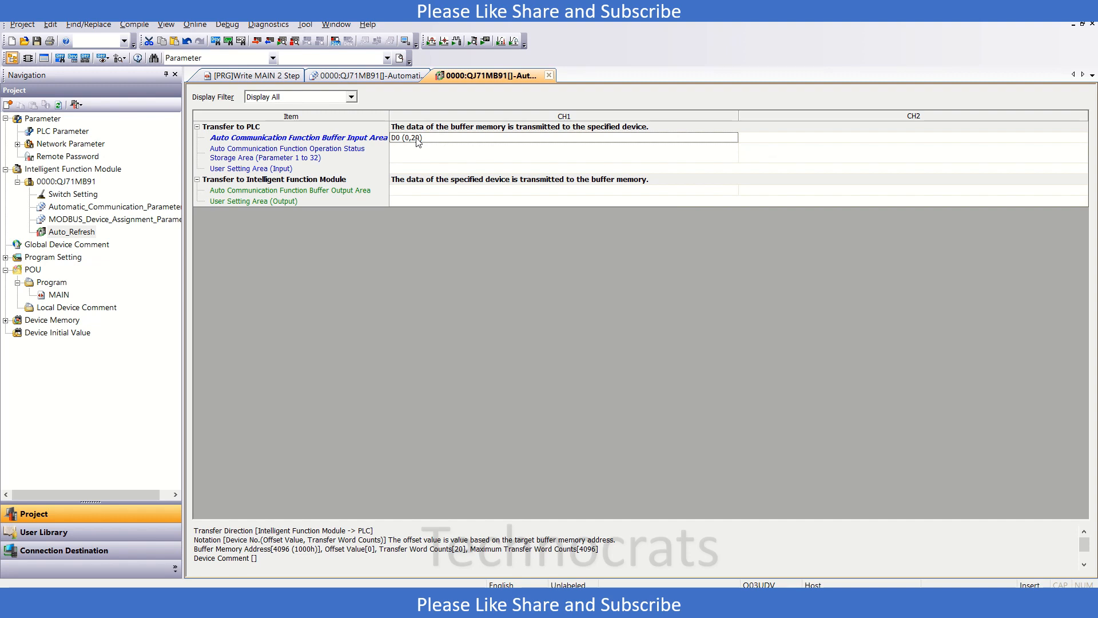
double_click(564, 138)
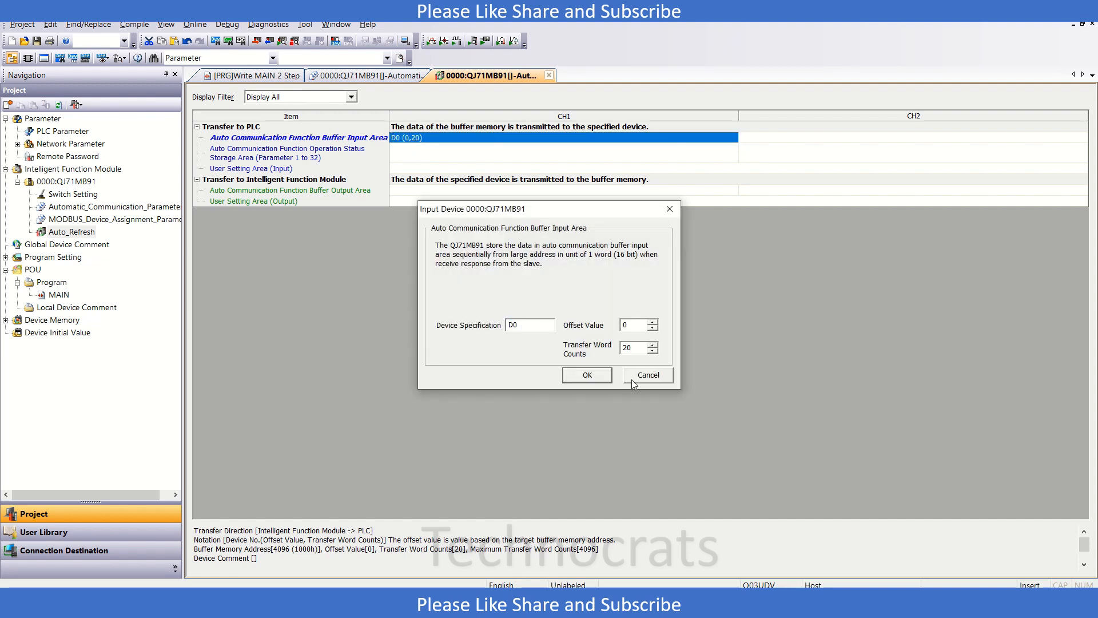
left_click(647, 375)
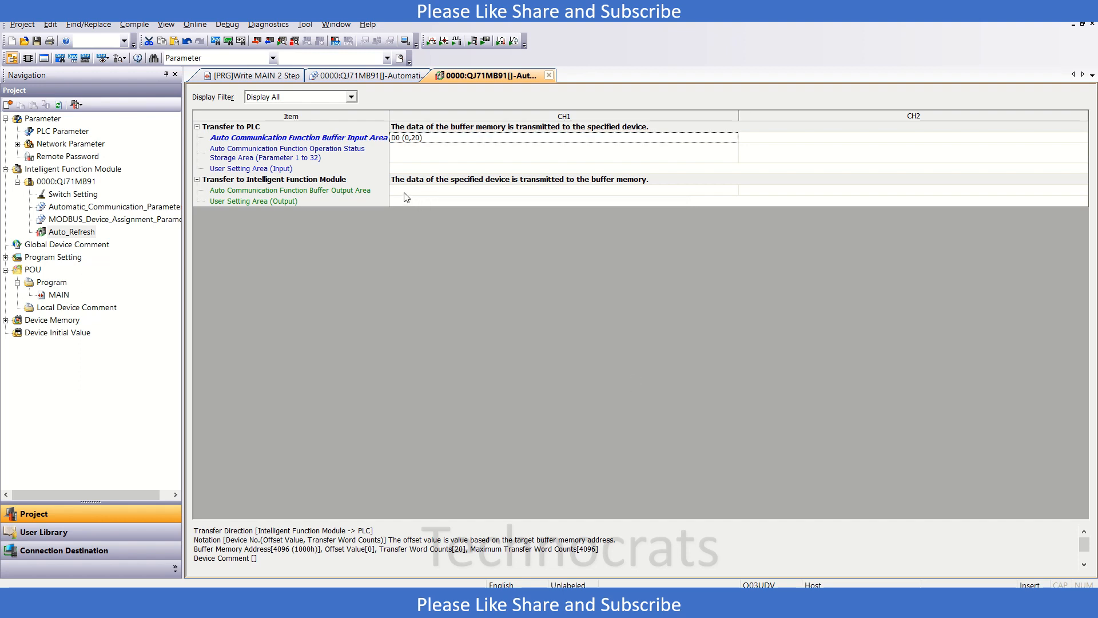
mouse_move(454, 230)
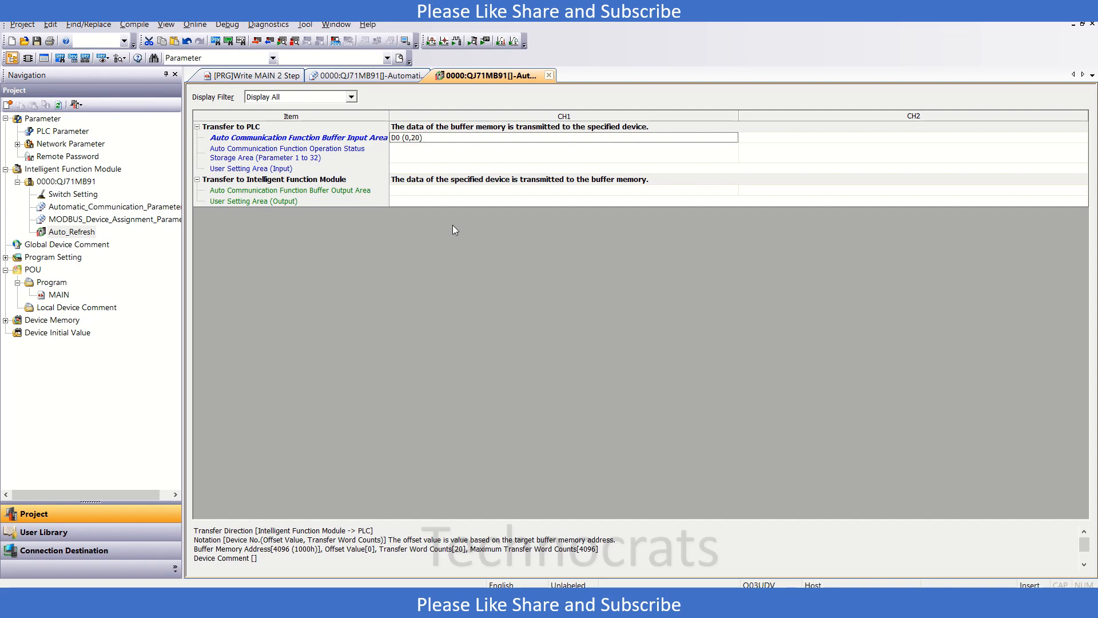
mouse_move(434, 193)
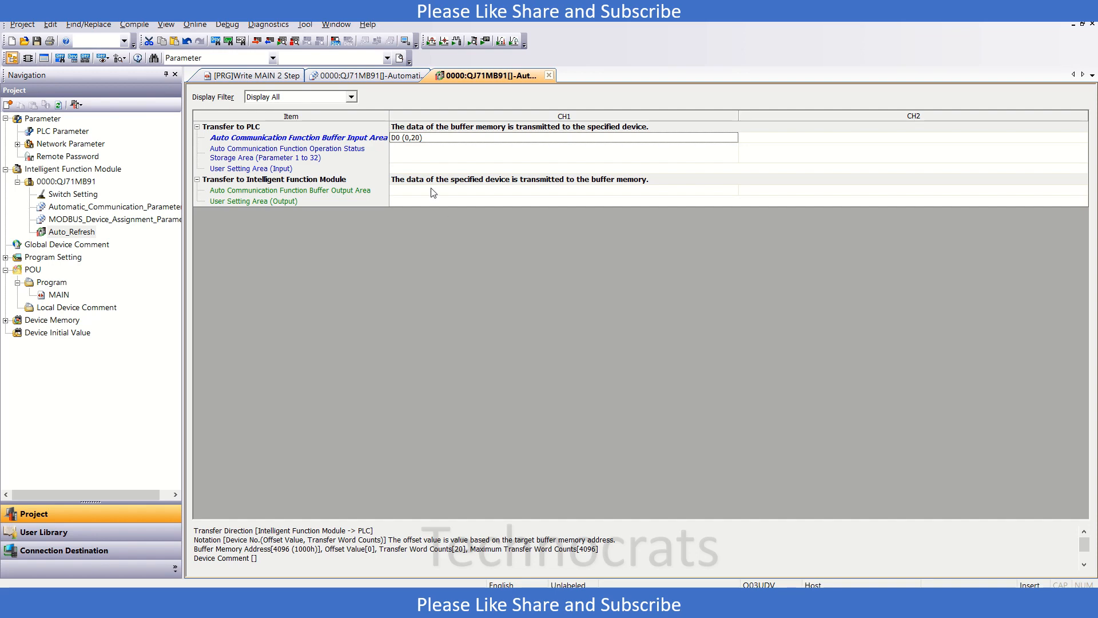